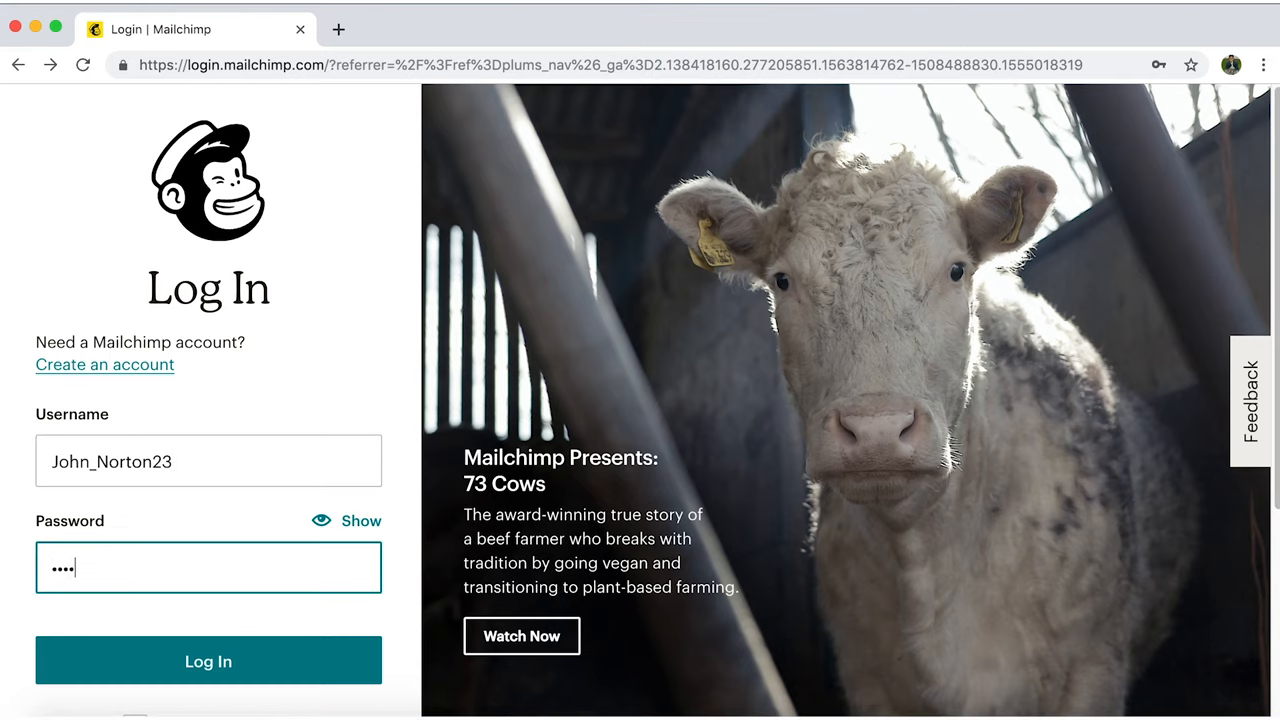
# Log in to Mailchimp and go to the Templates page listing two saved templates
pyautogui.click(208, 660)
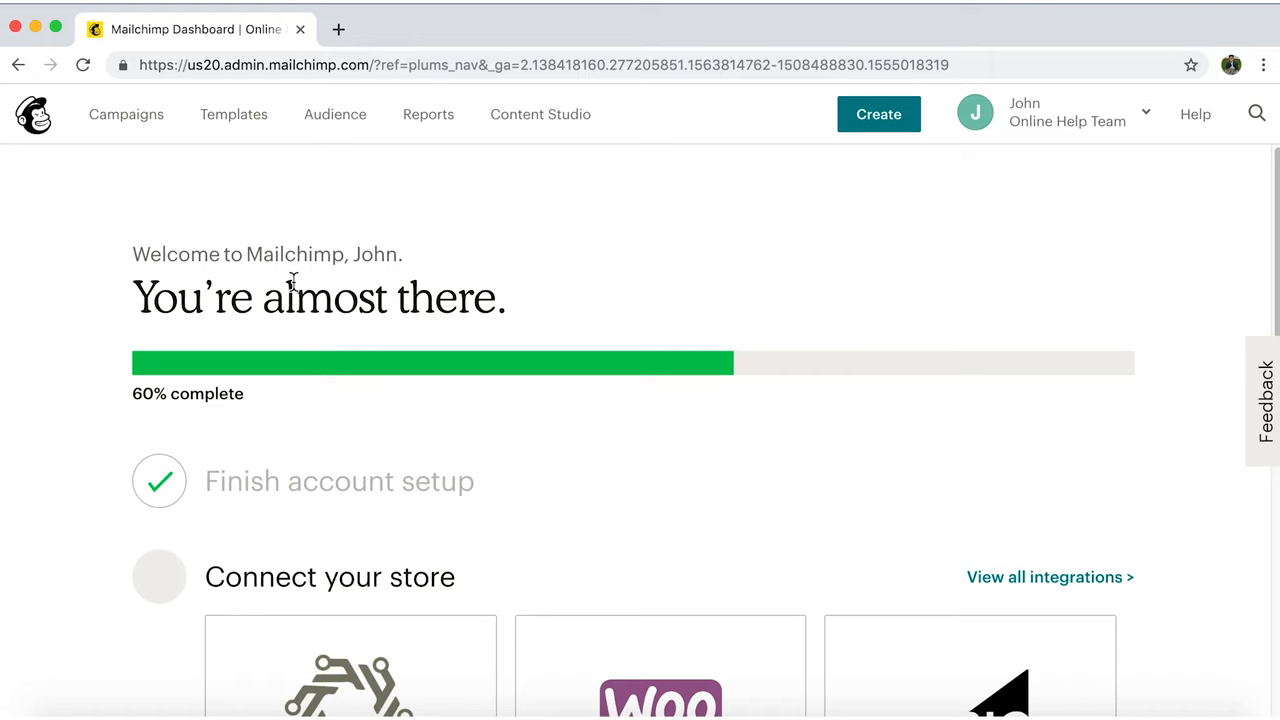
pyautogui.click(234, 114)
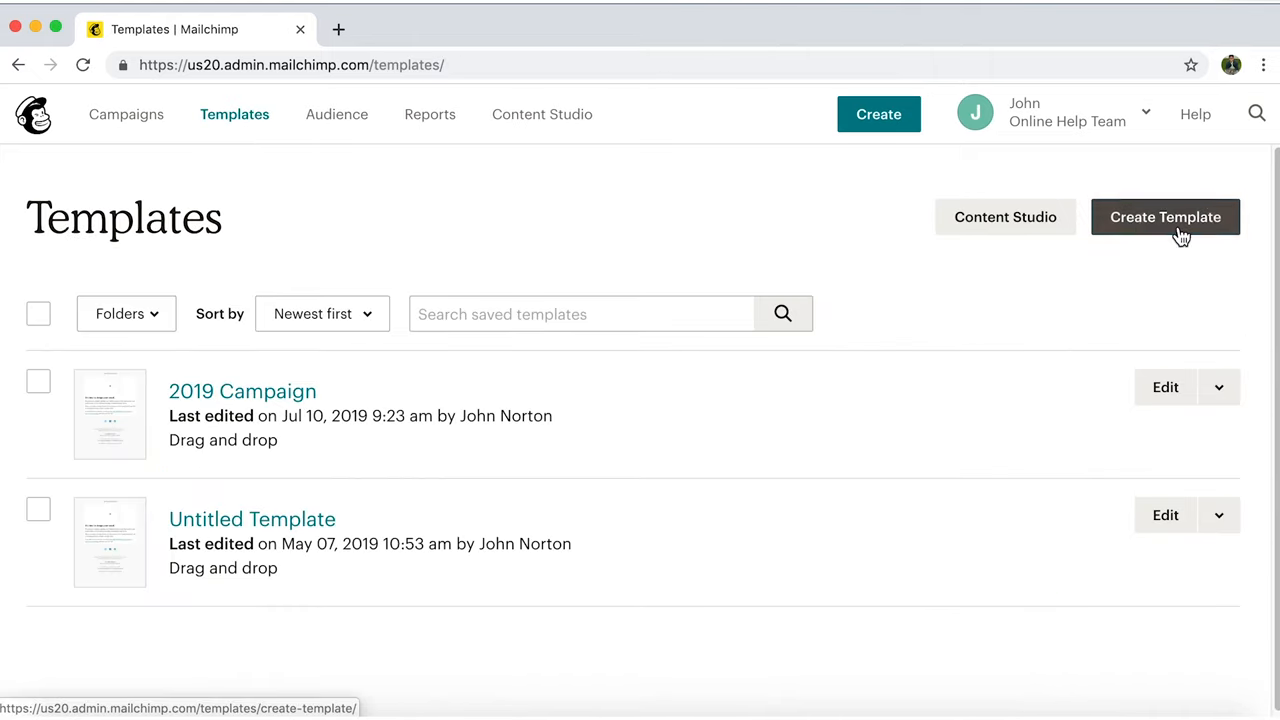
# Browse the Themes, previewing Event, then start a template from Appointment Reminder
pyautogui.click(1165, 217)
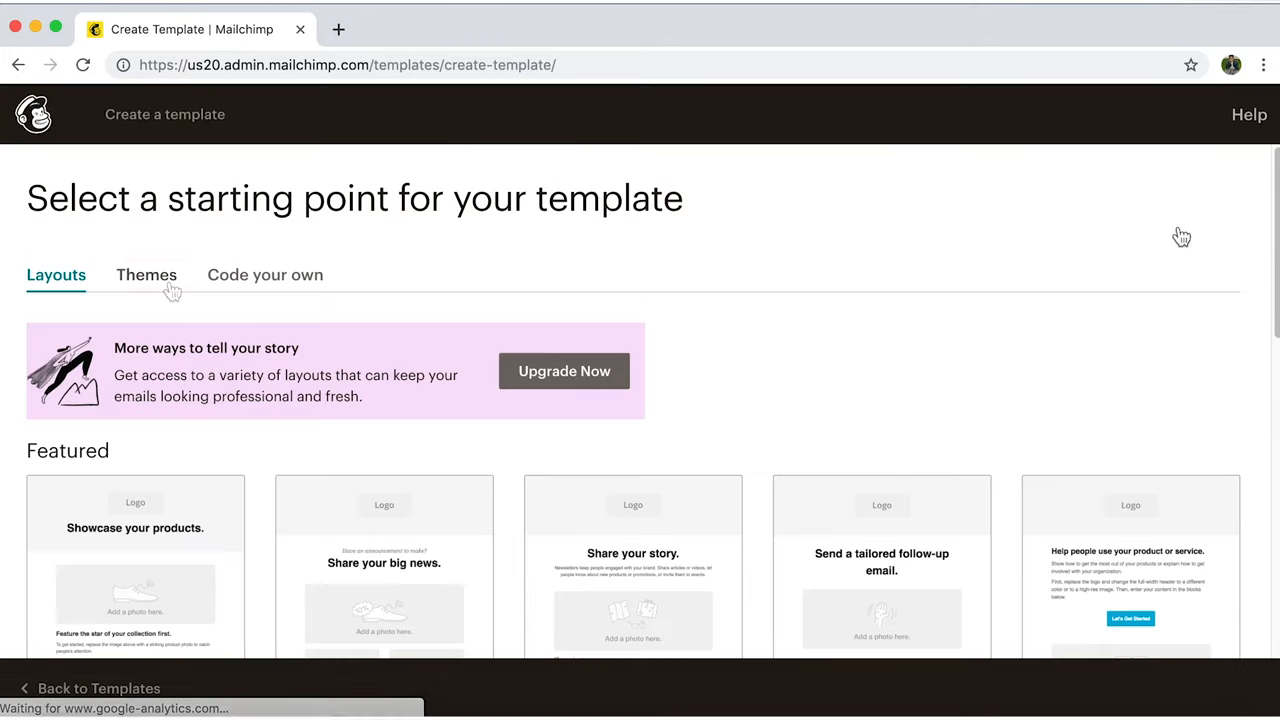
pyautogui.click(146, 275)
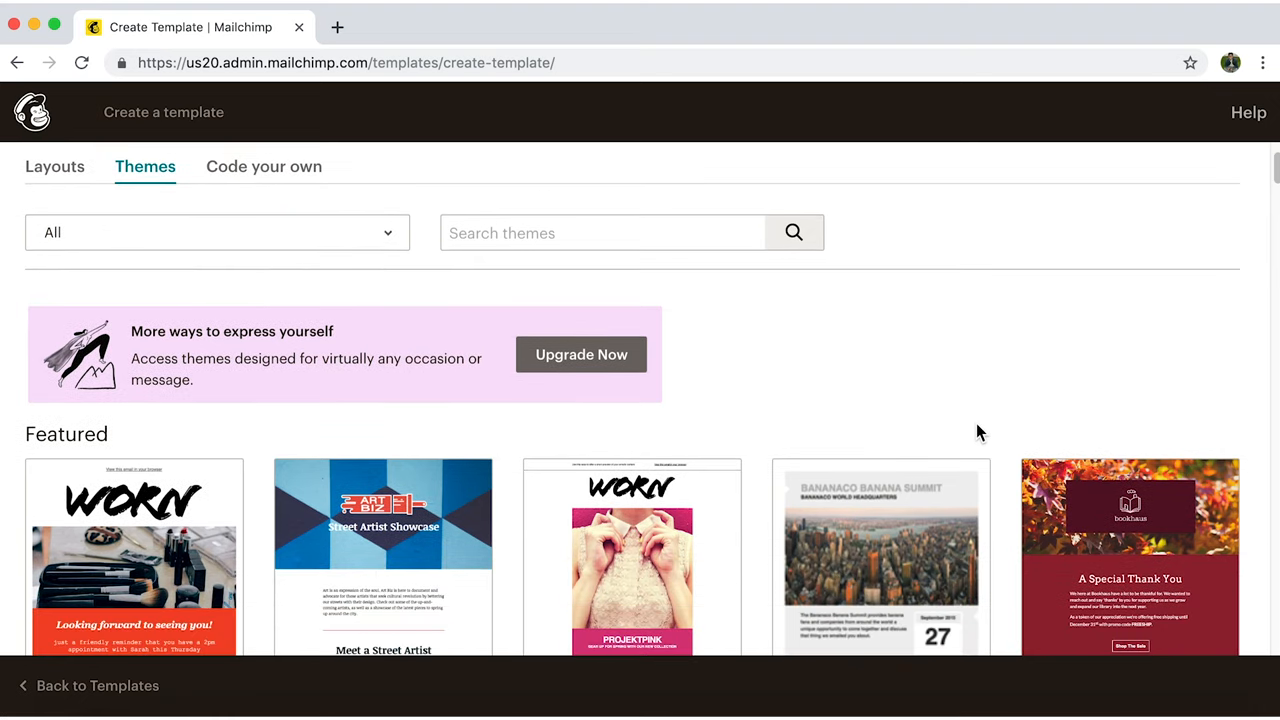
pyautogui.scroll(-3)
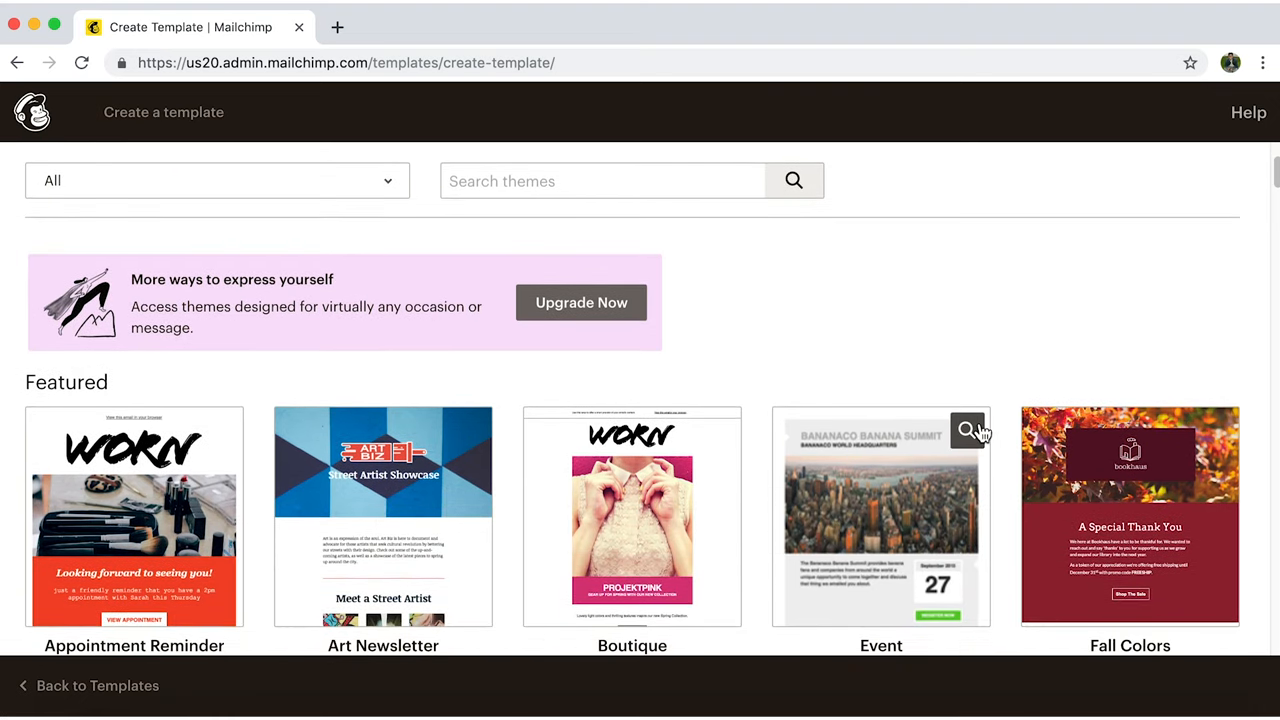
pyautogui.scroll(-3)
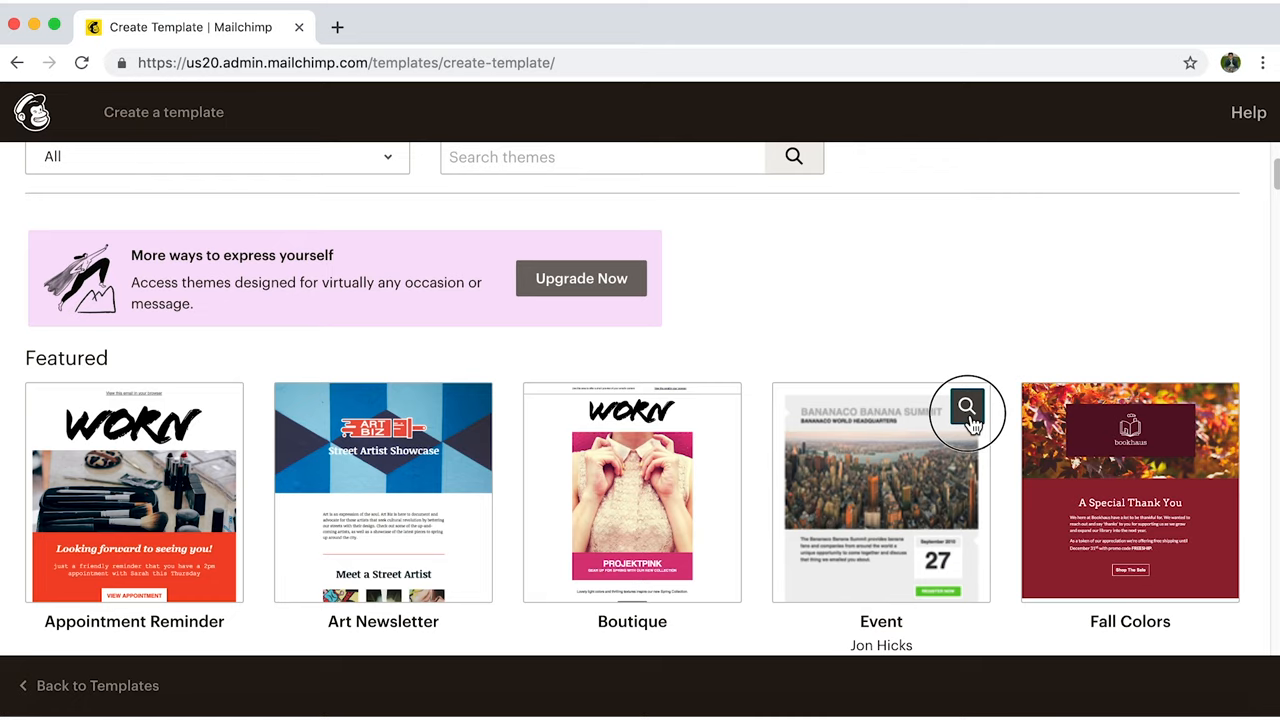
pyautogui.click(965, 405)
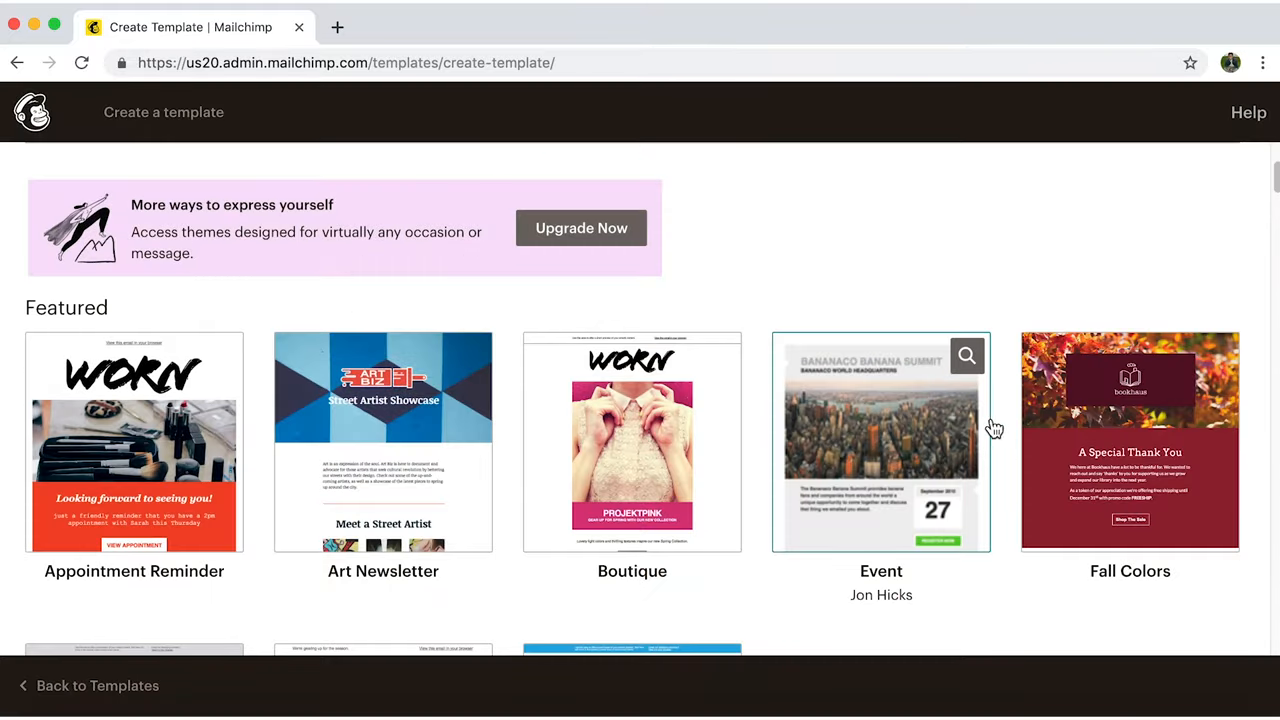
pyautogui.scroll(-3)
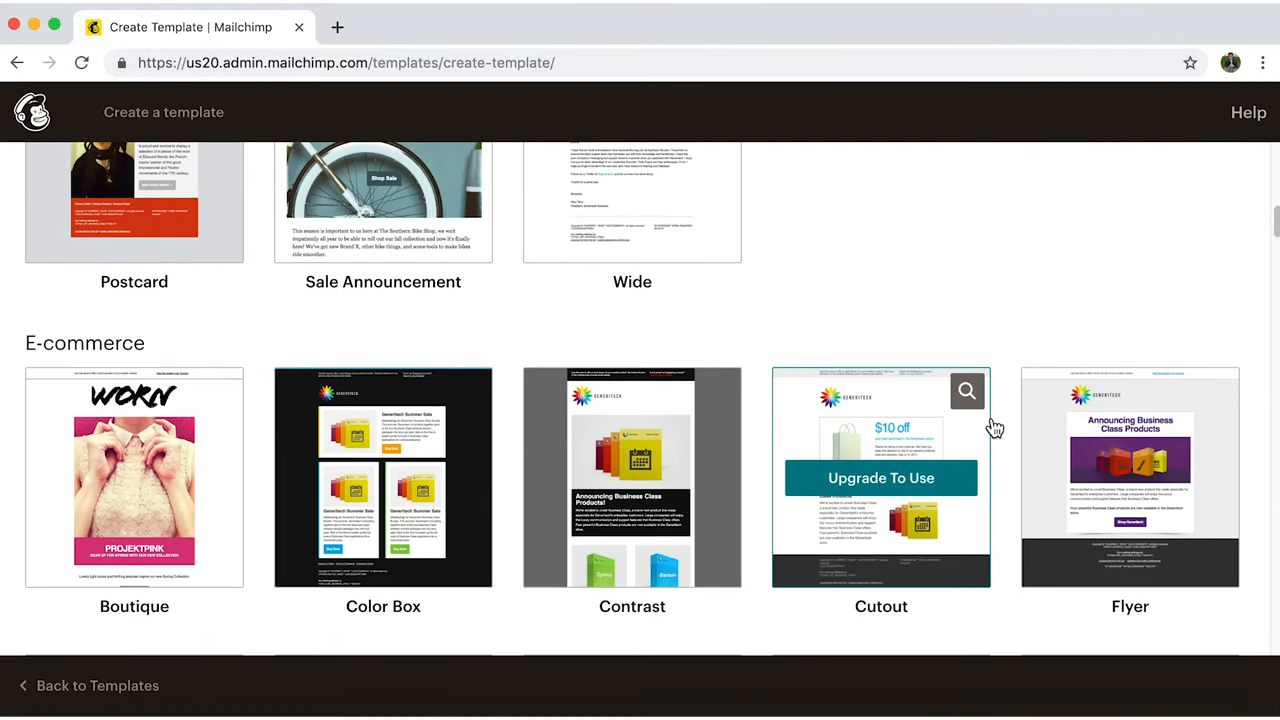
pyautogui.scroll(-3)
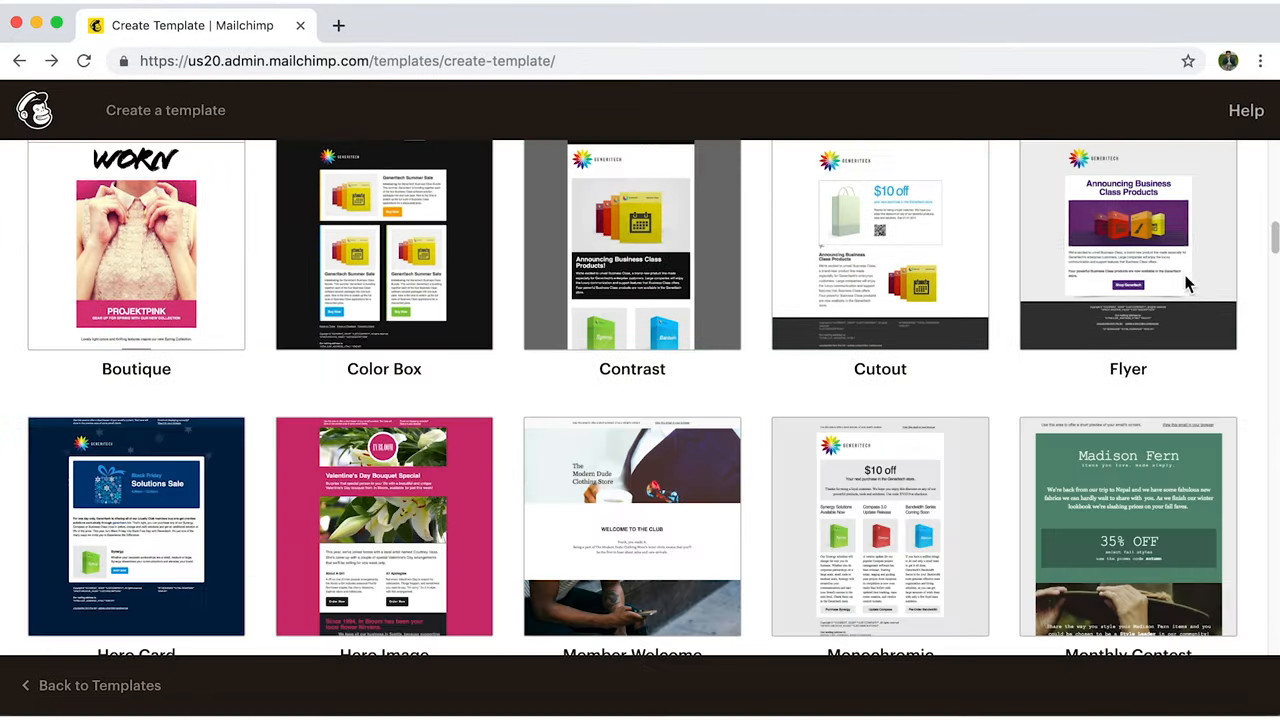
pyautogui.scroll(-3)
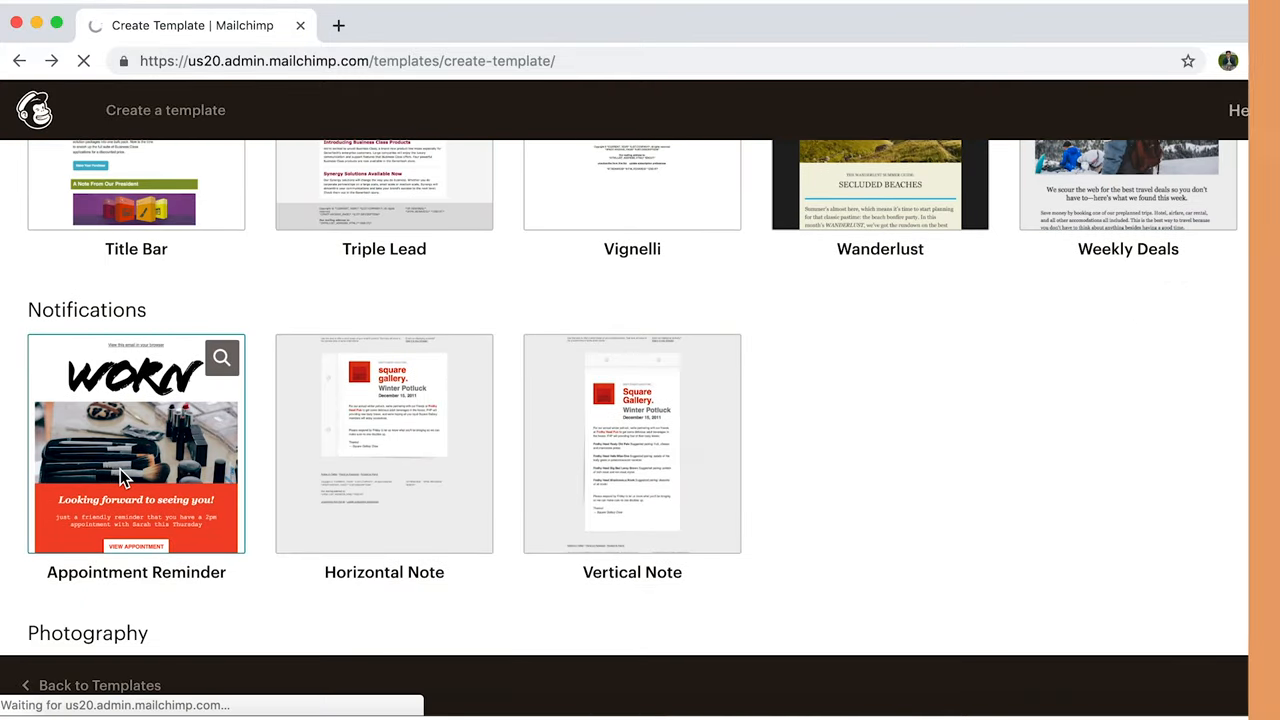
pyautogui.click(136, 443)
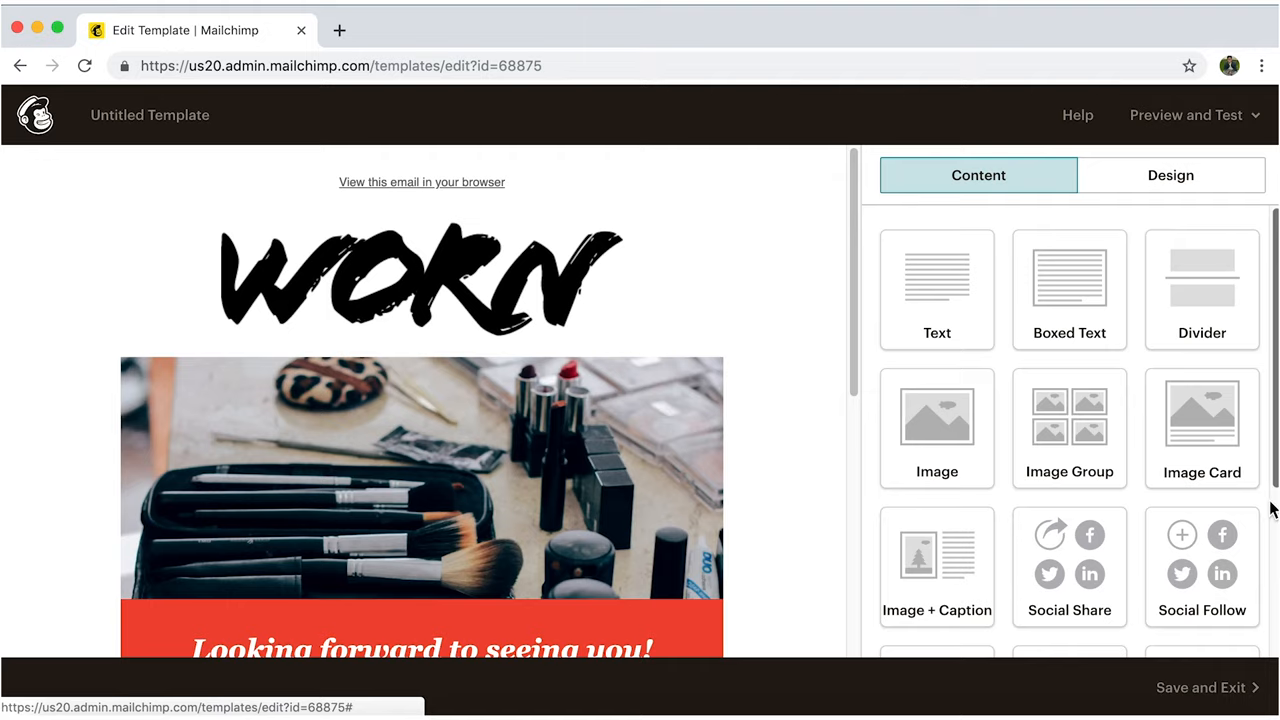
pyautogui.moveTo(1248, 508)
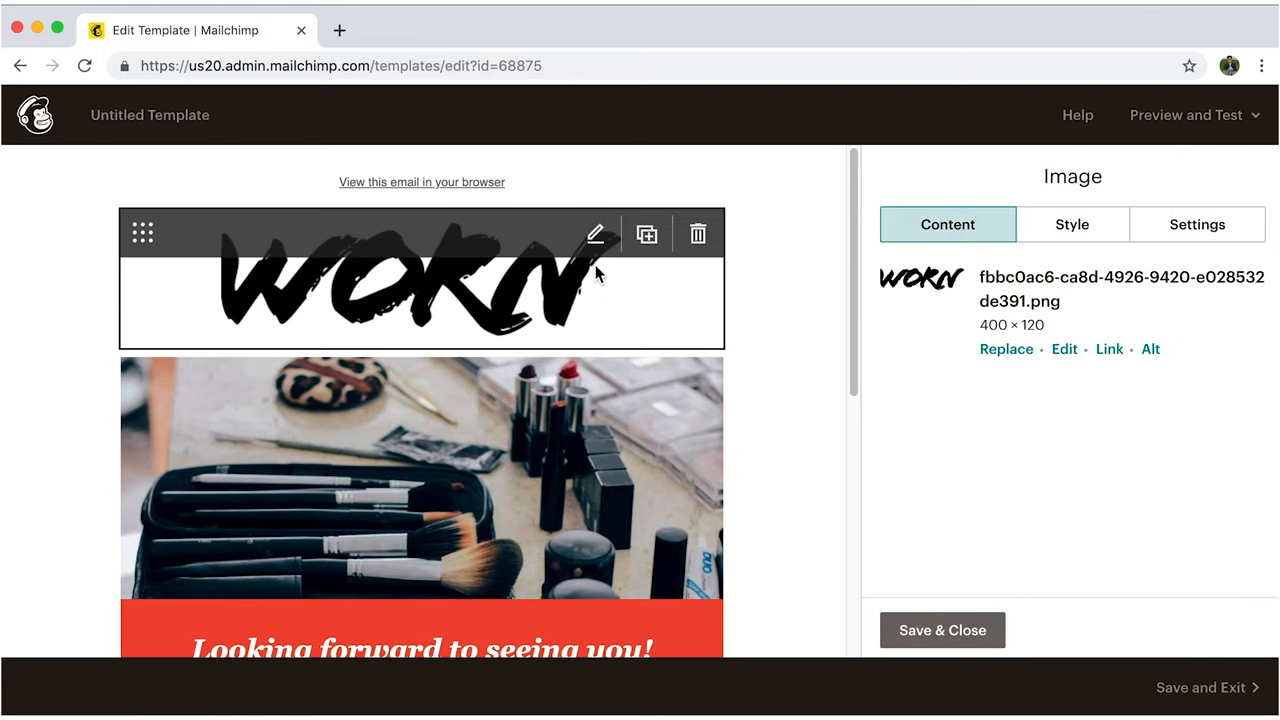
pyautogui.moveTo(596, 250)
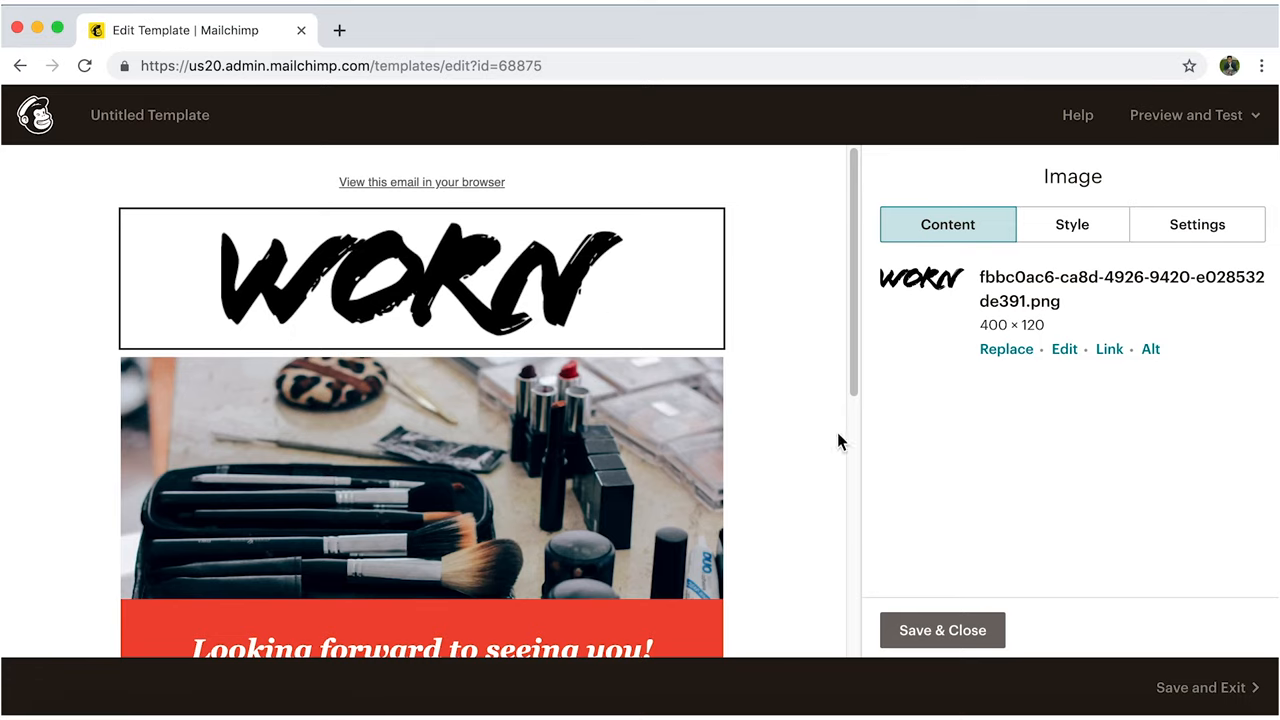
pyautogui.moveTo(1006, 349)
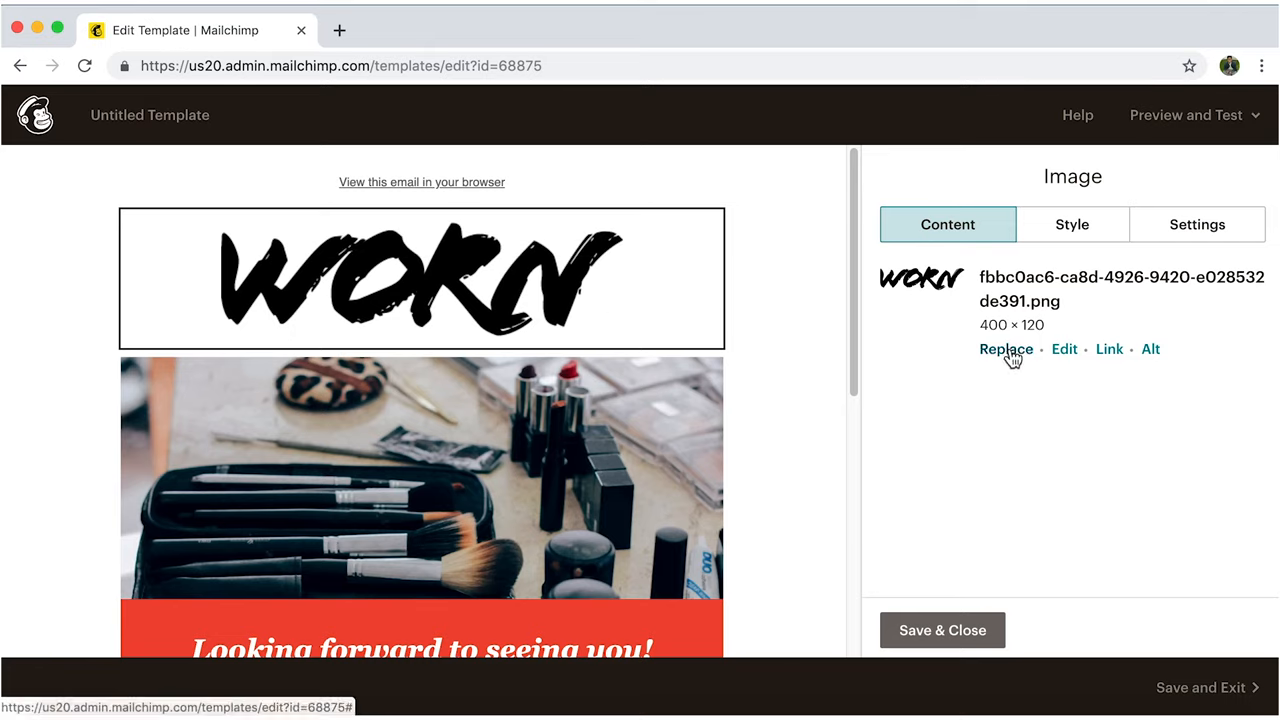
# Upload the Burn To Learn banner image and insert it in place of the header logo
pyautogui.click(1005, 349)
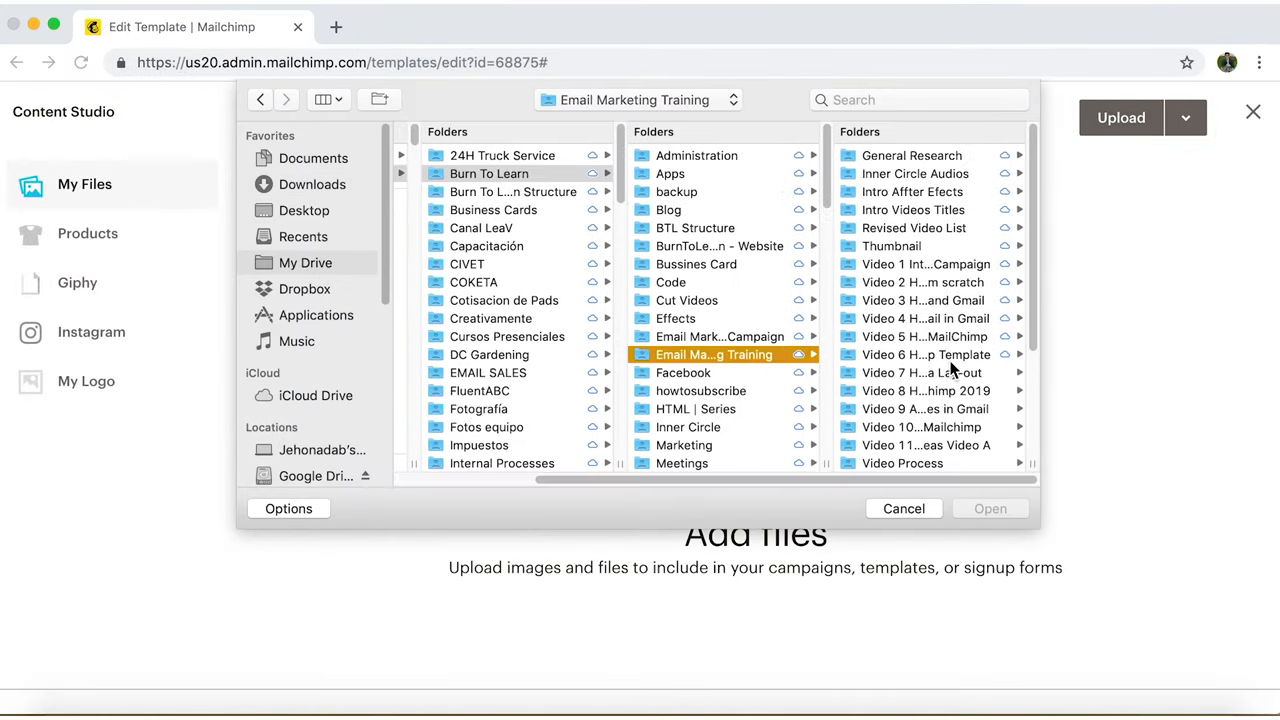
pyautogui.click(988, 508)
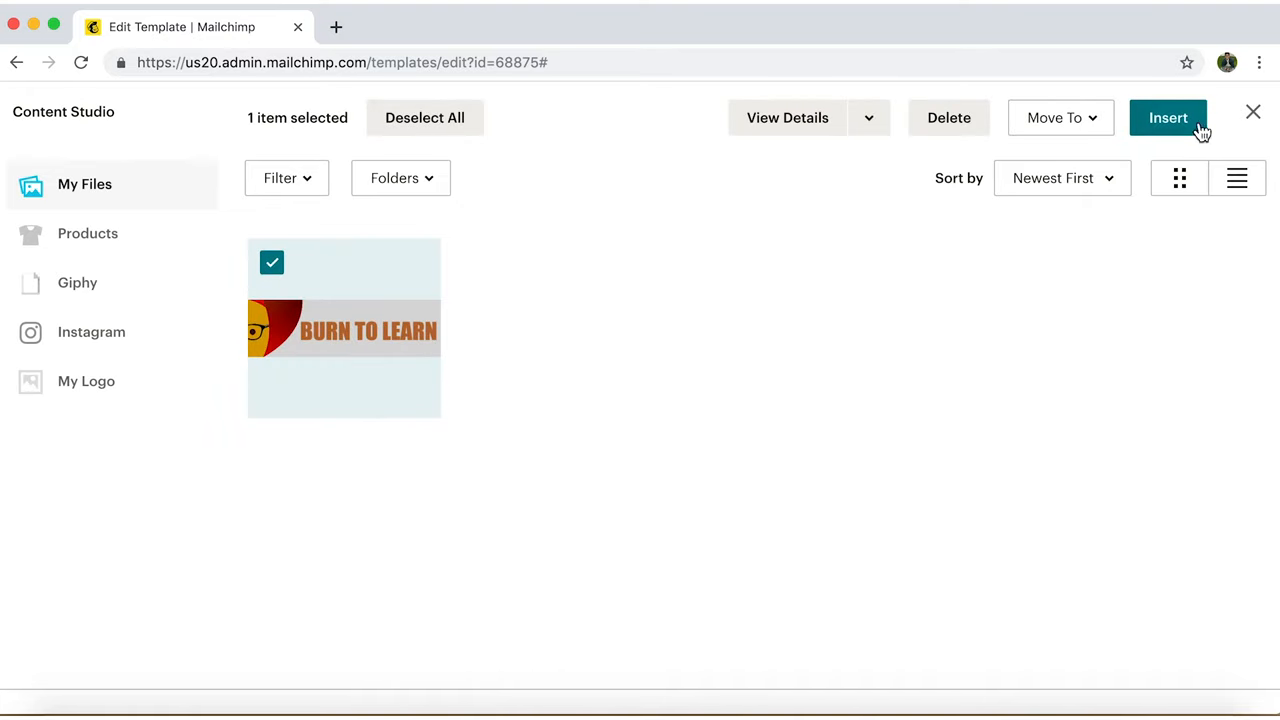
pyautogui.click(1168, 117)
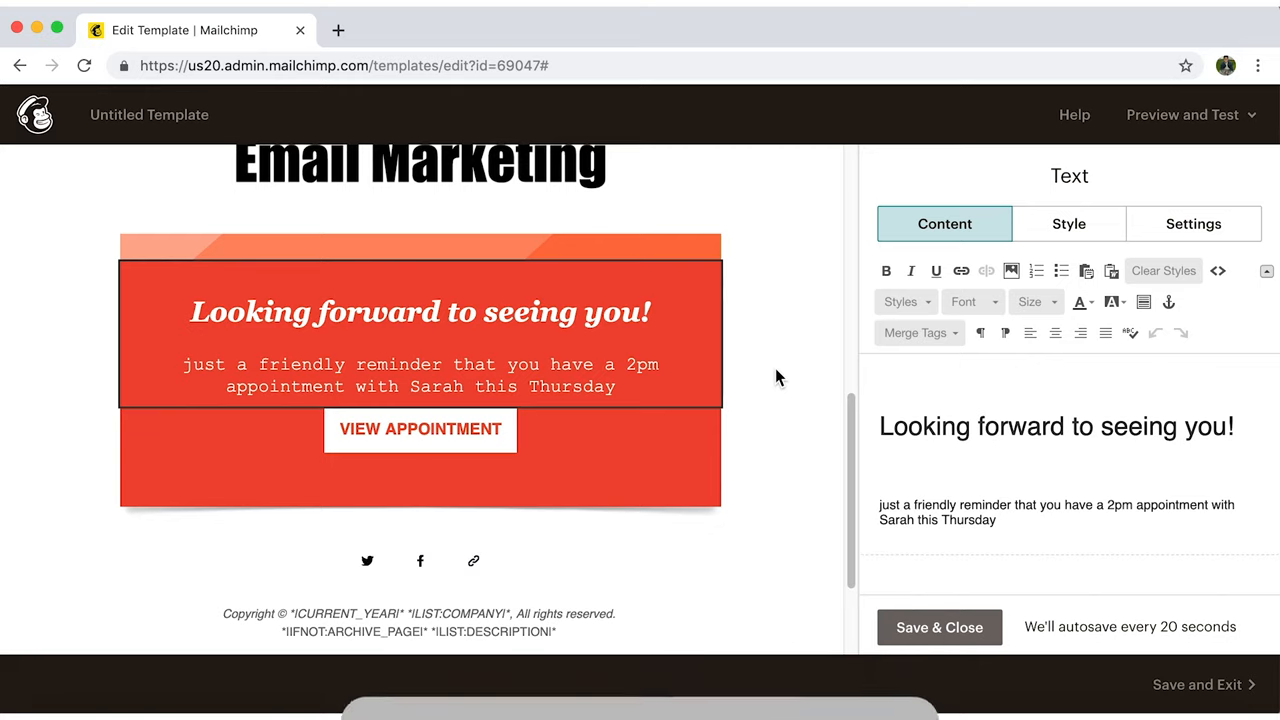
# Enter the 'Top 10 Benefits of Email Marketing!' heading and apply its style to all text blocks
pyautogui.write('Top 1!')
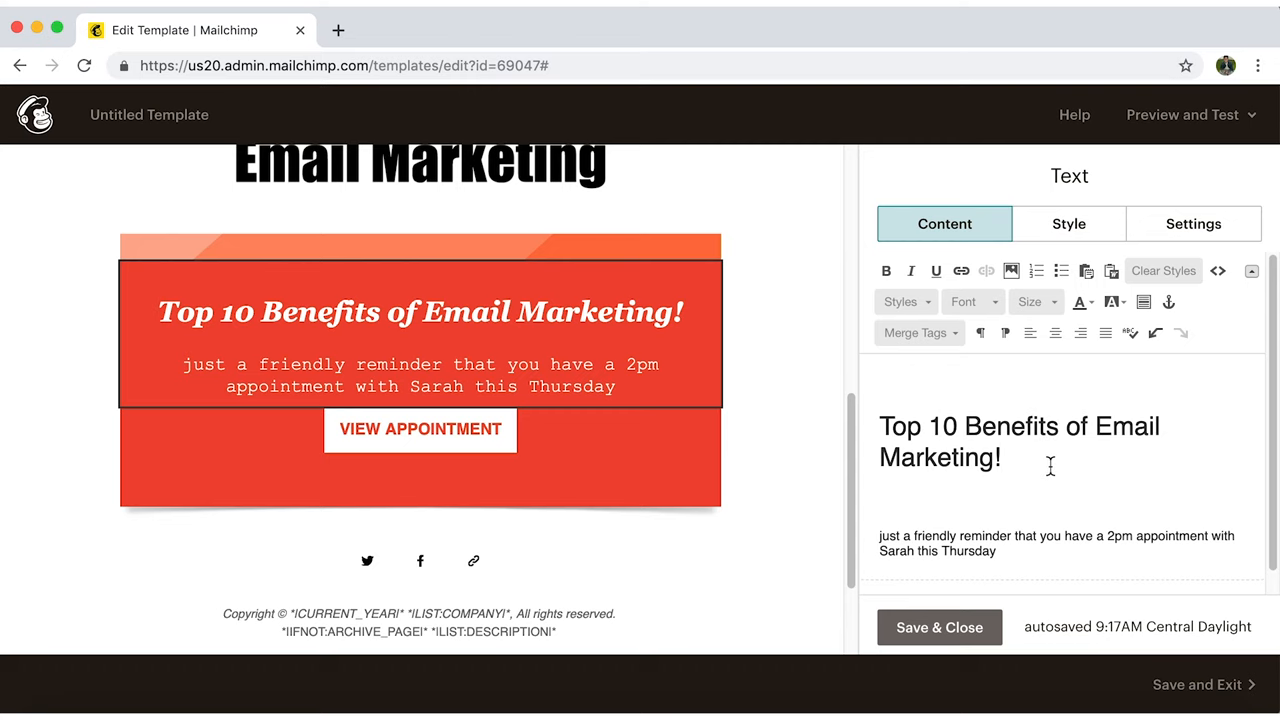
pyautogui.click(1068, 223)
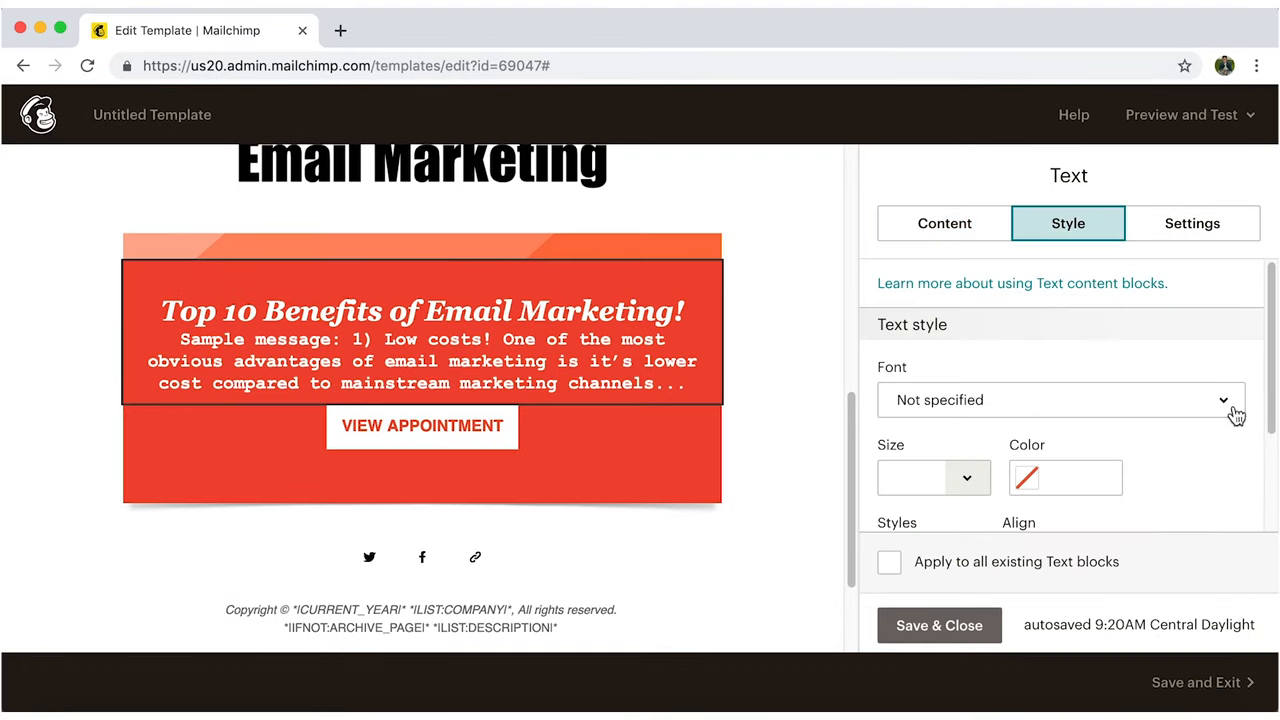
pyautogui.click(1059, 400)
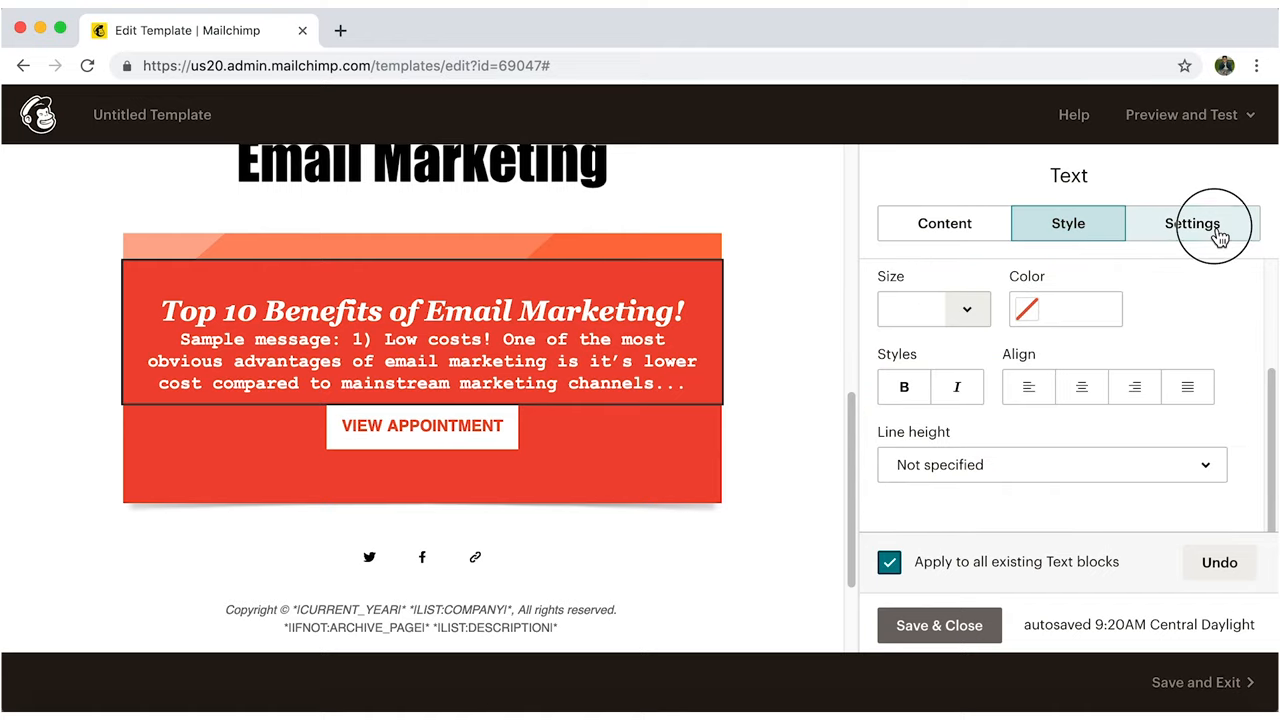
# Change the text block's layout to two columns
pyautogui.click(1192, 223)
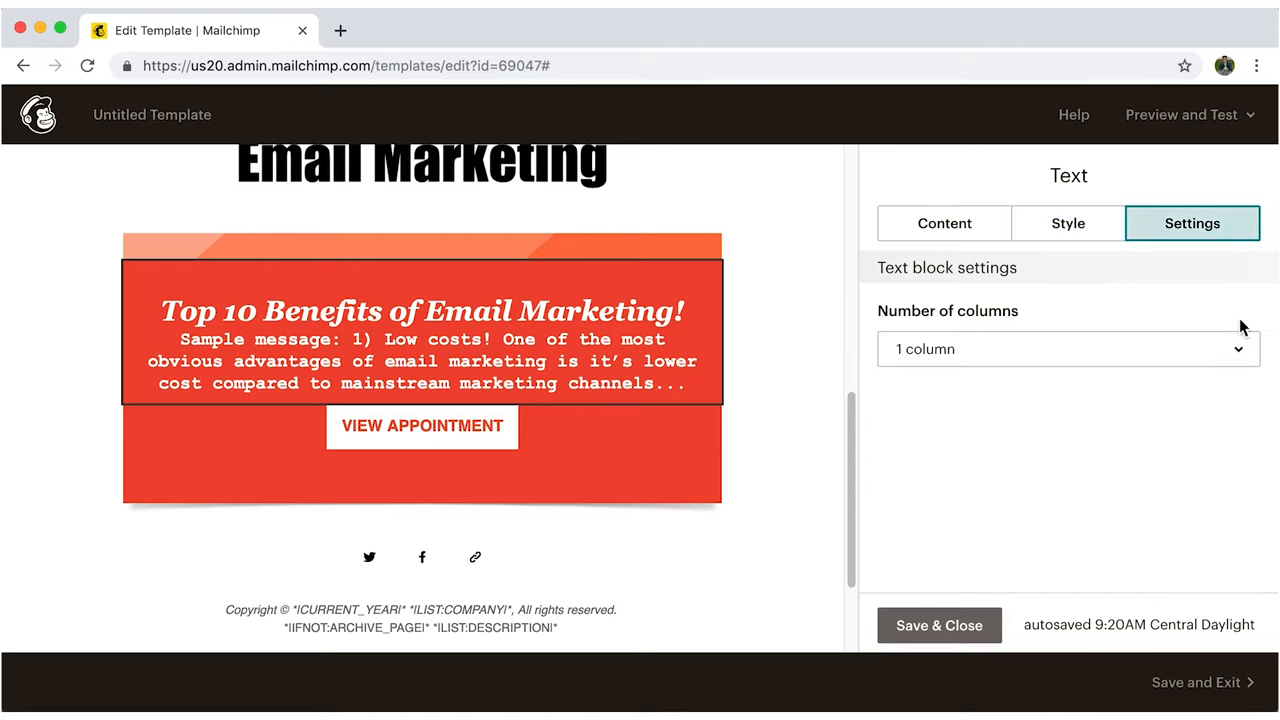
pyautogui.click(1067, 348)
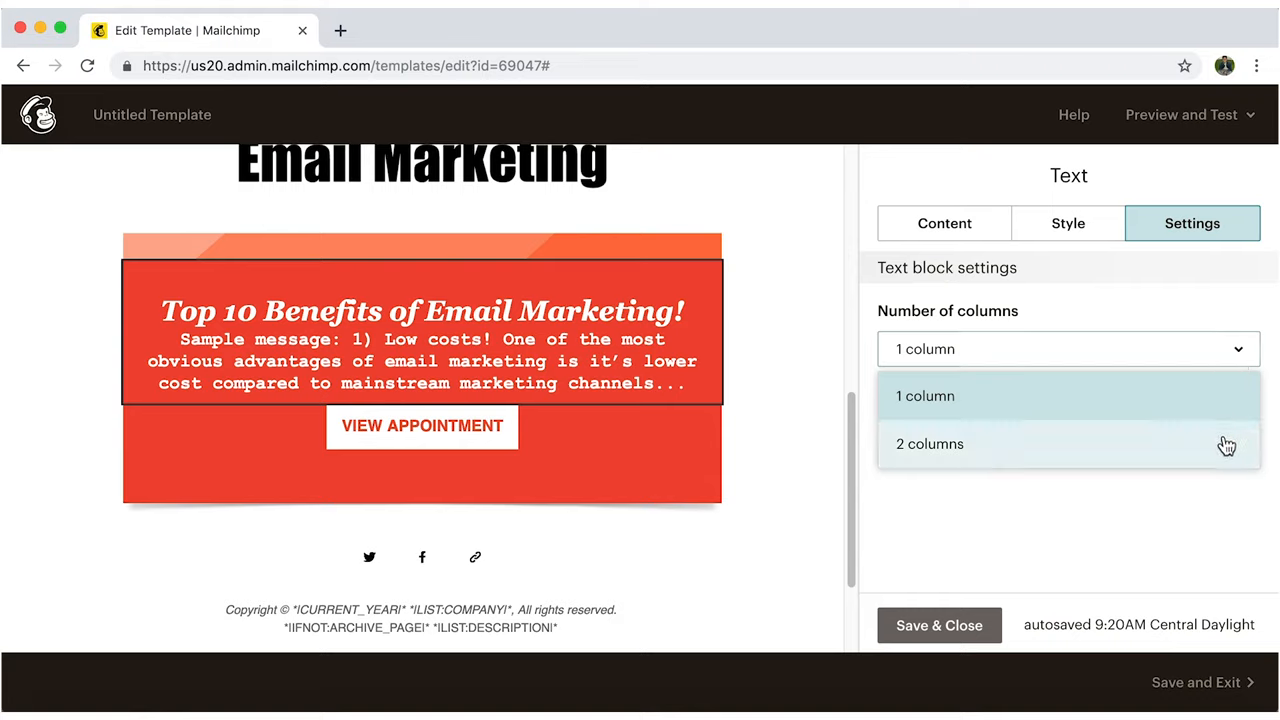
pyautogui.click(925, 396)
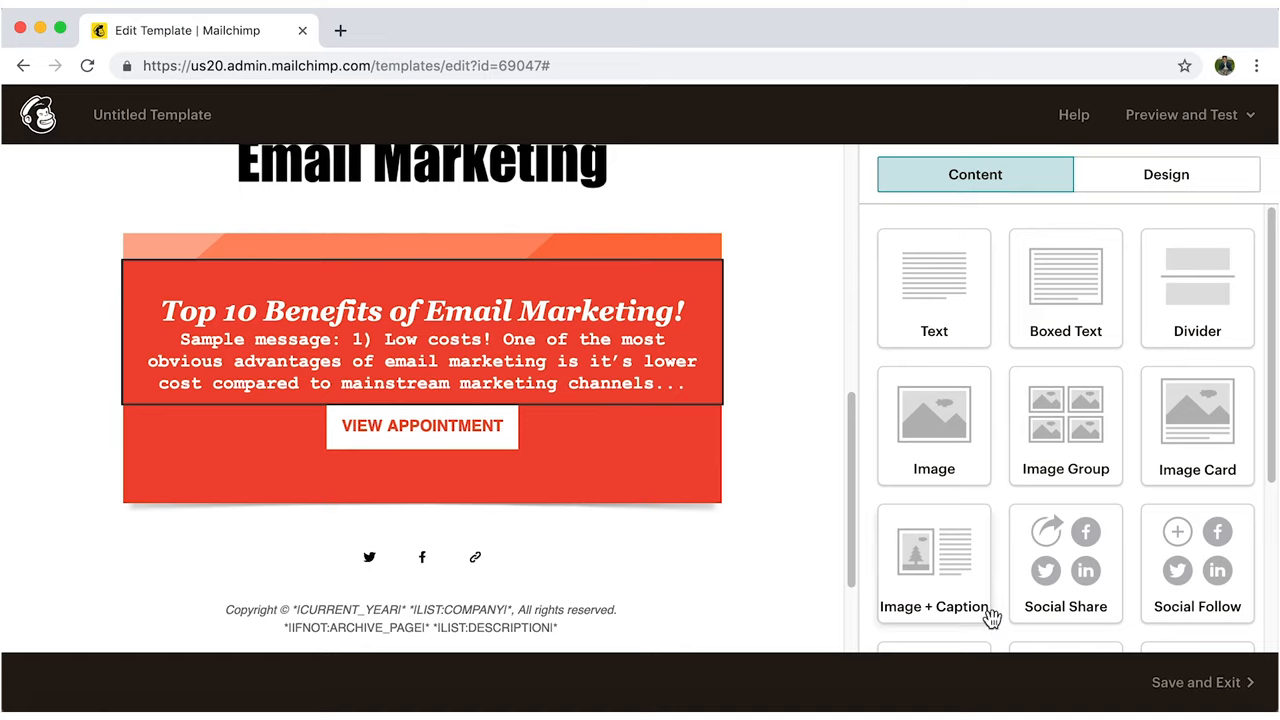
pyautogui.moveTo(990, 615)
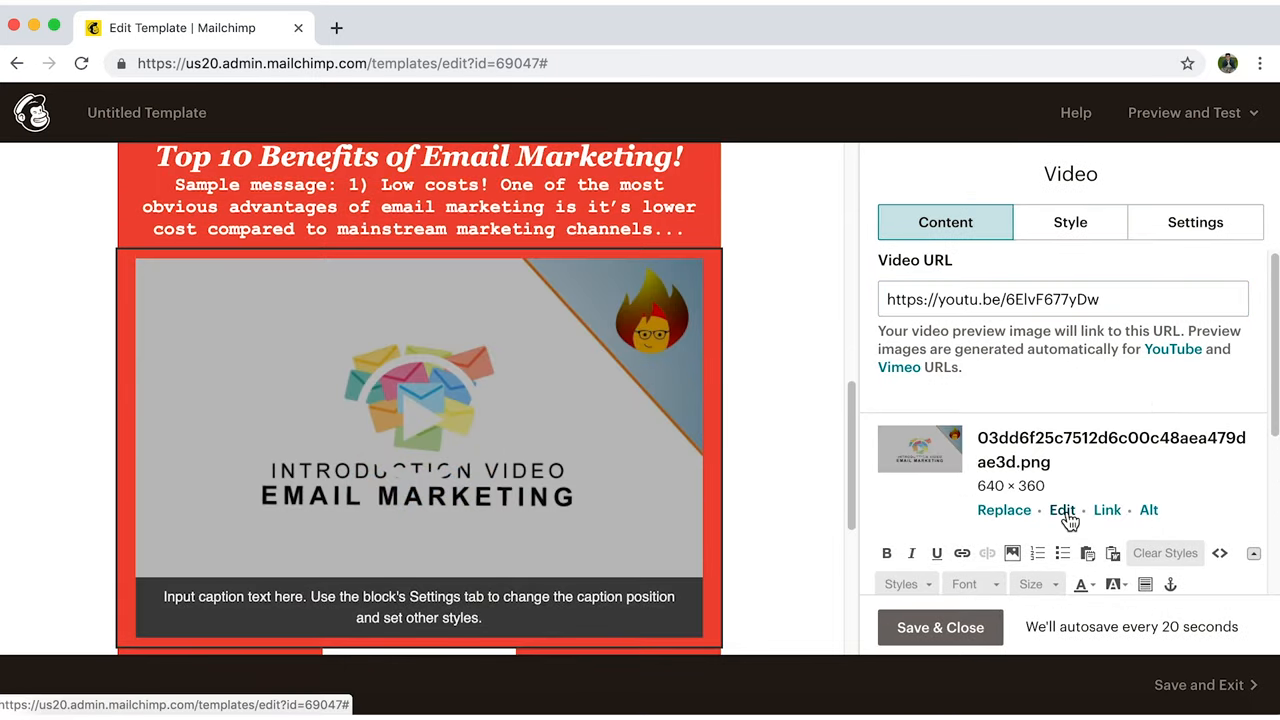
# Apply a custom crop to the video's Introduction Video Email Marketing preview image
pyautogui.click(1062, 510)
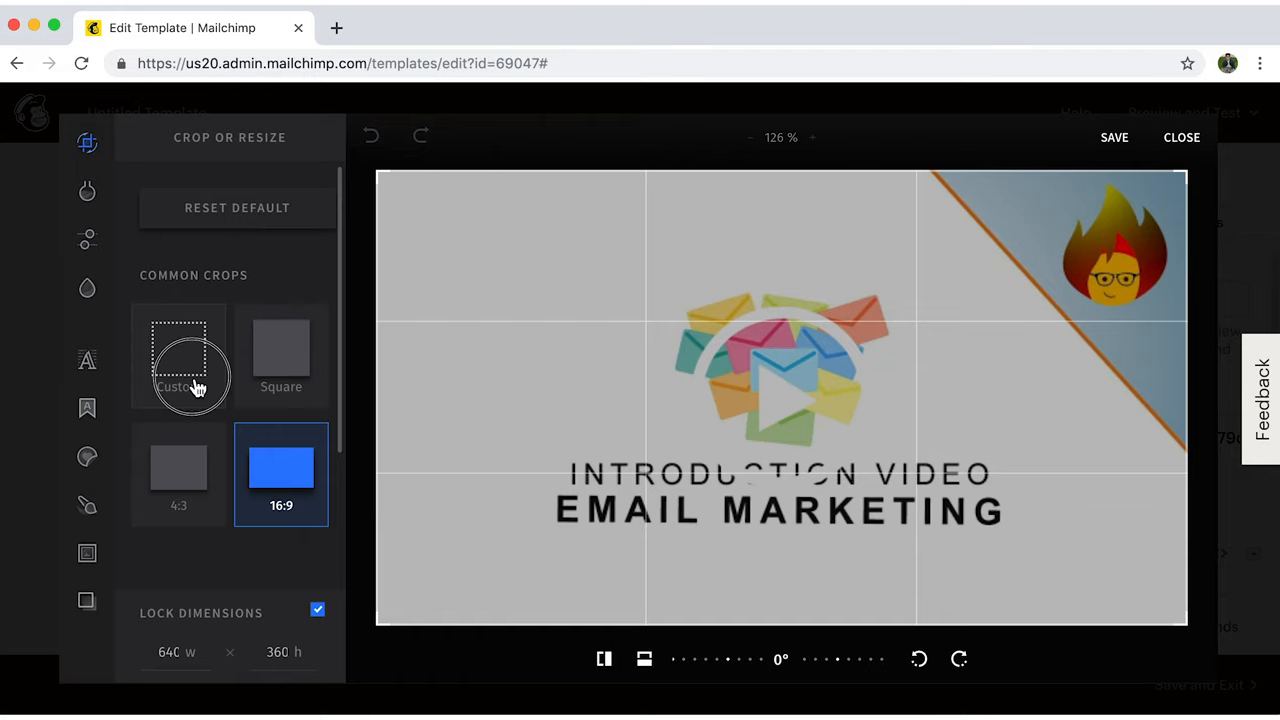
pyautogui.click(178, 355)
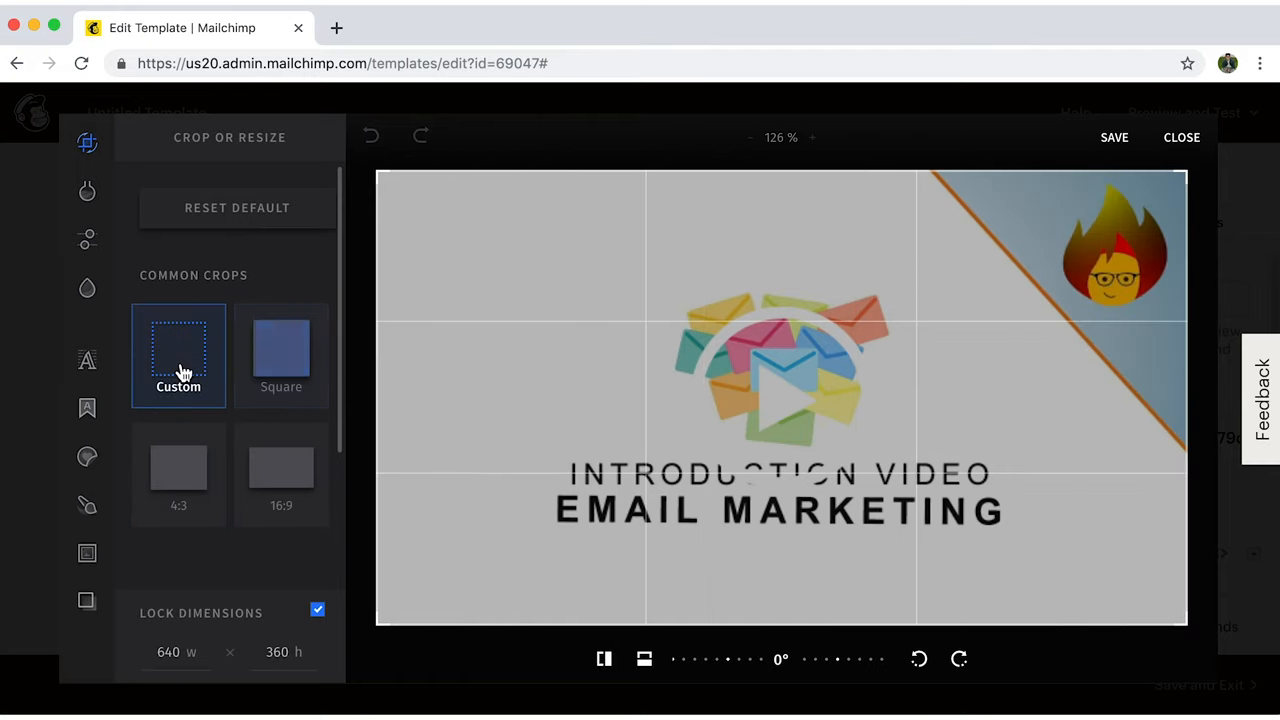
pyautogui.click(1181, 137)
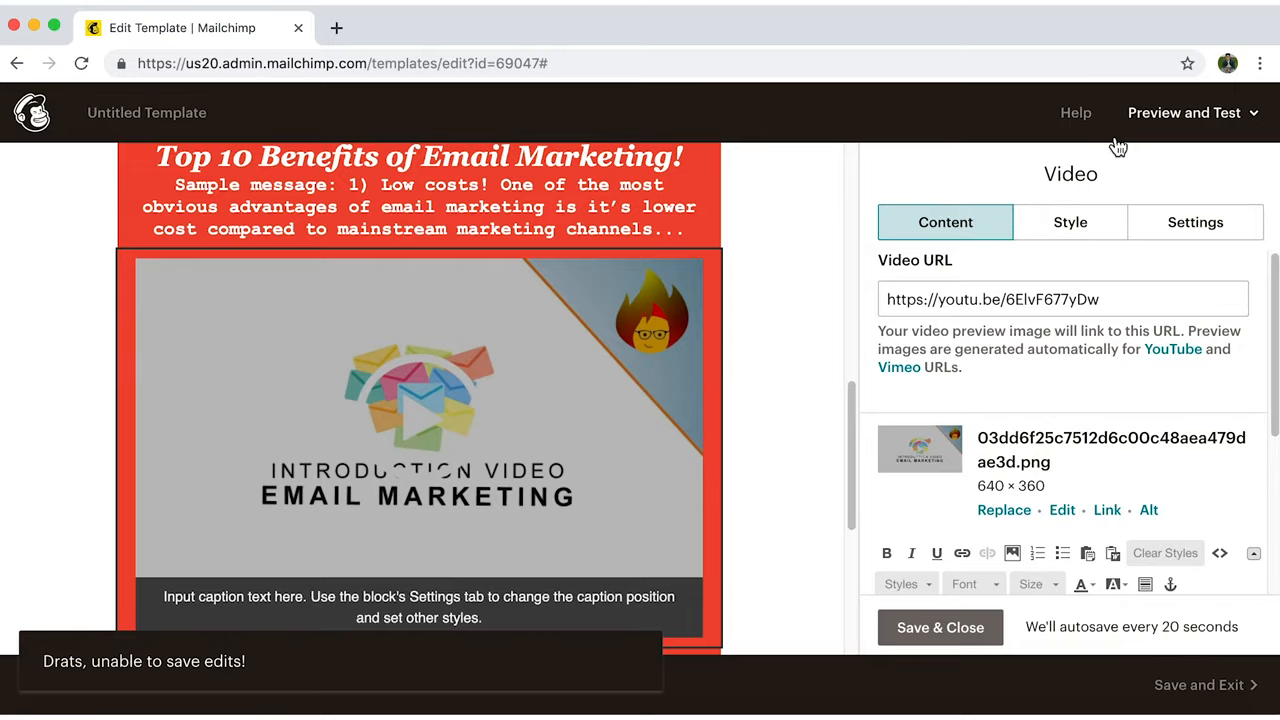
pyautogui.scroll(-3)
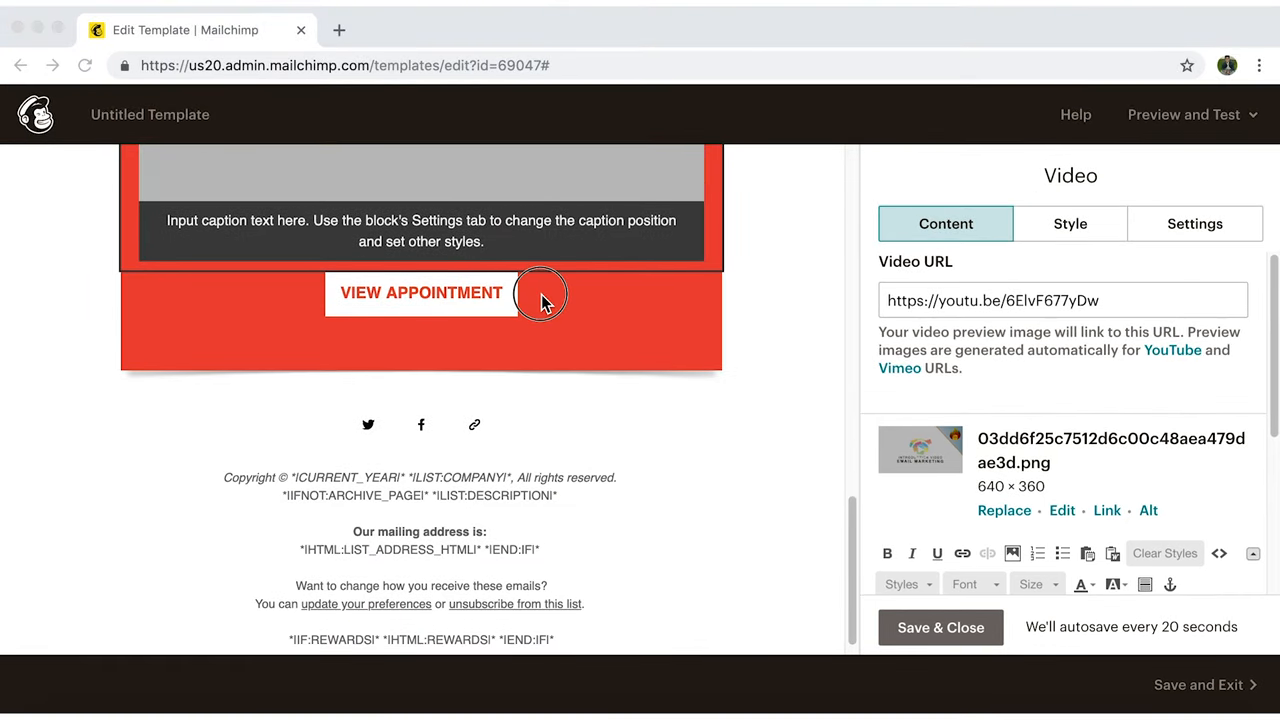
pyautogui.click(420, 292)
pyautogui.write('READ MORE')
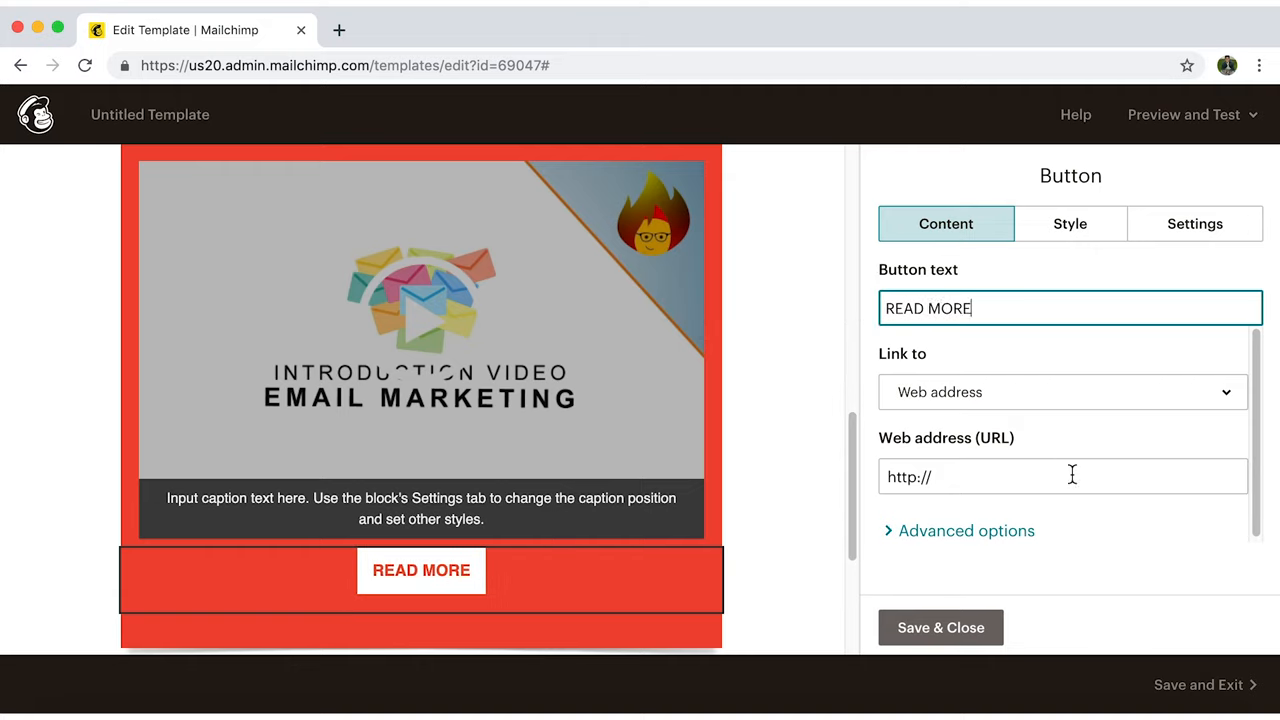
pyautogui.write('https://burntolearn.com/')
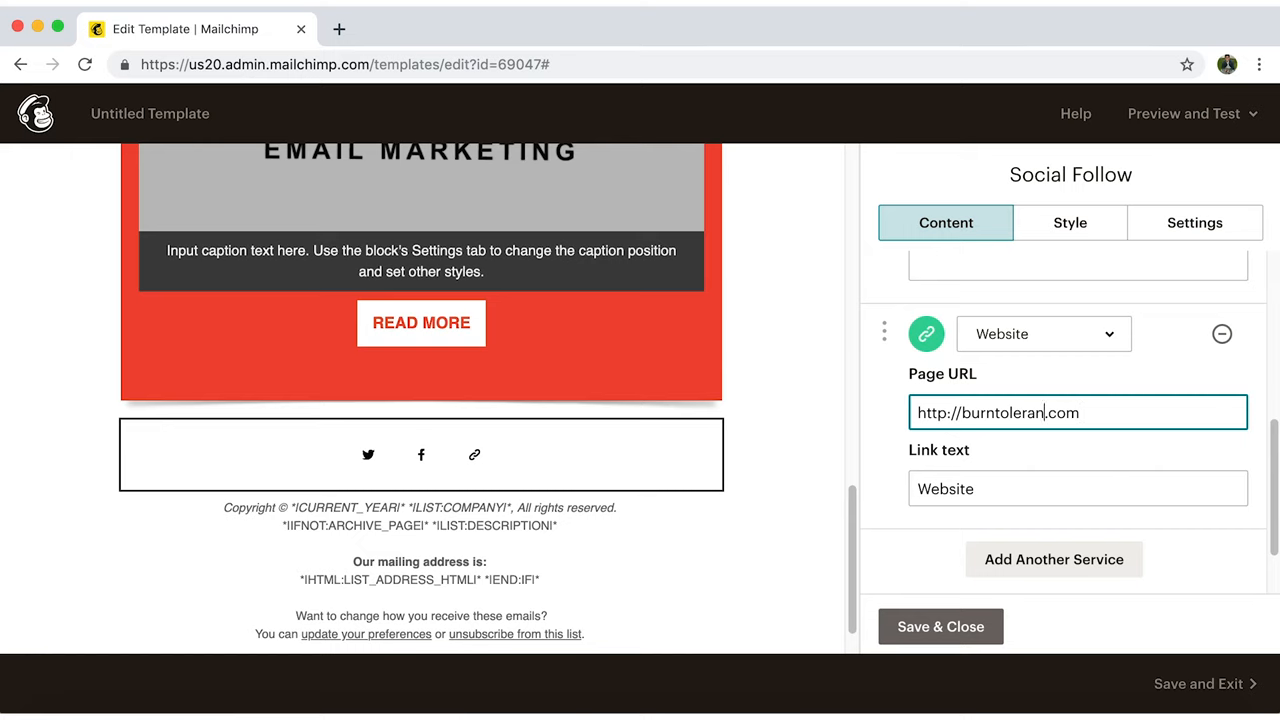
pyautogui.click(939, 626)
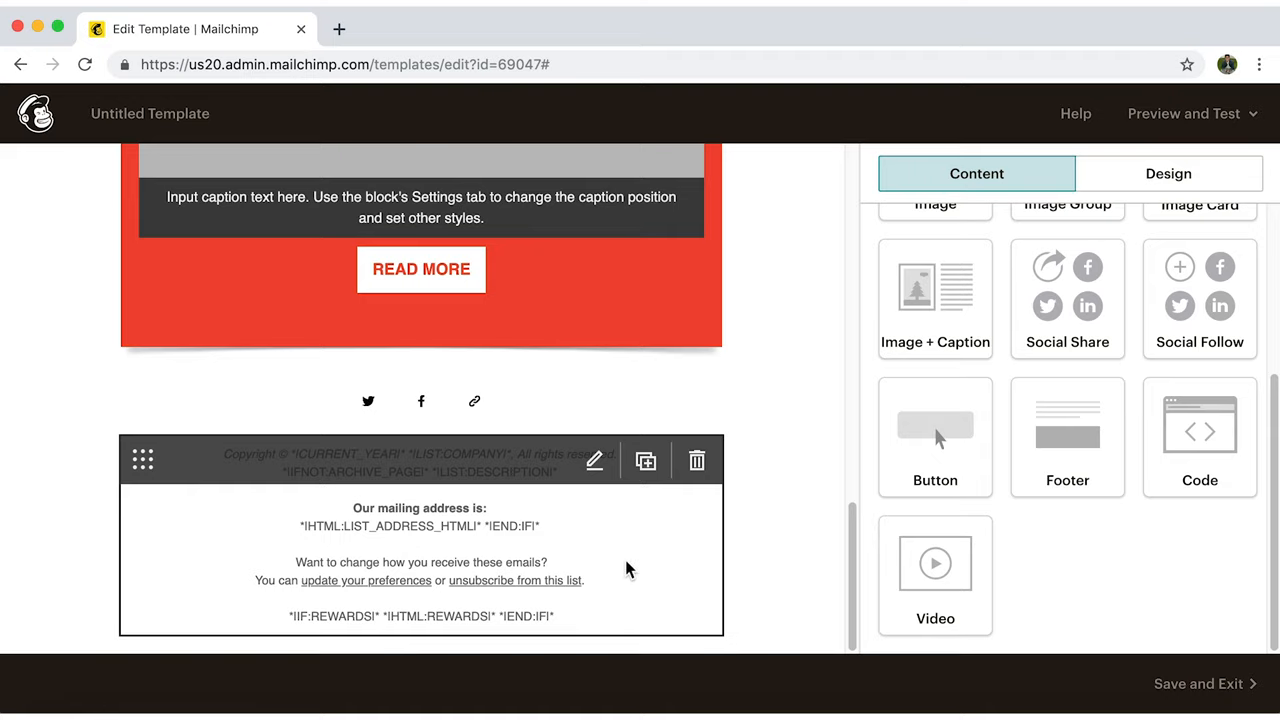
pyautogui.moveTo(669, 563)
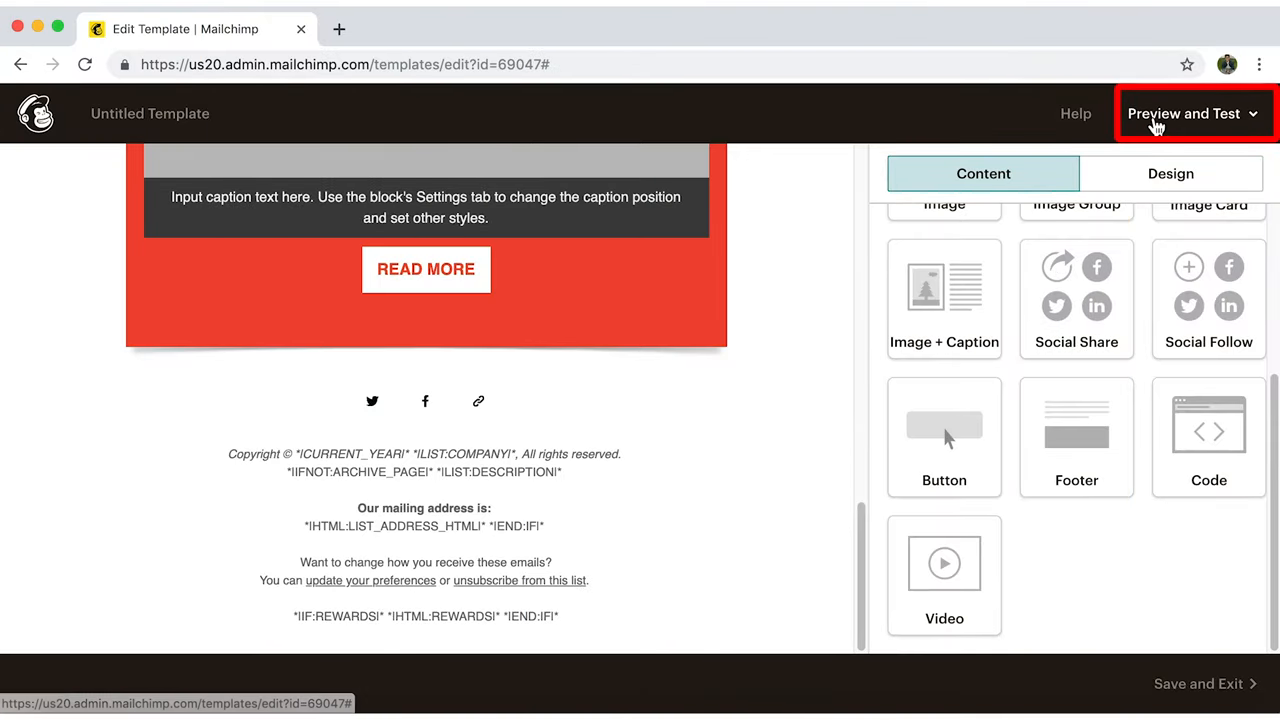
# View the finished template in preview mode, then return to the preview and test options
pyautogui.click(1184, 113)
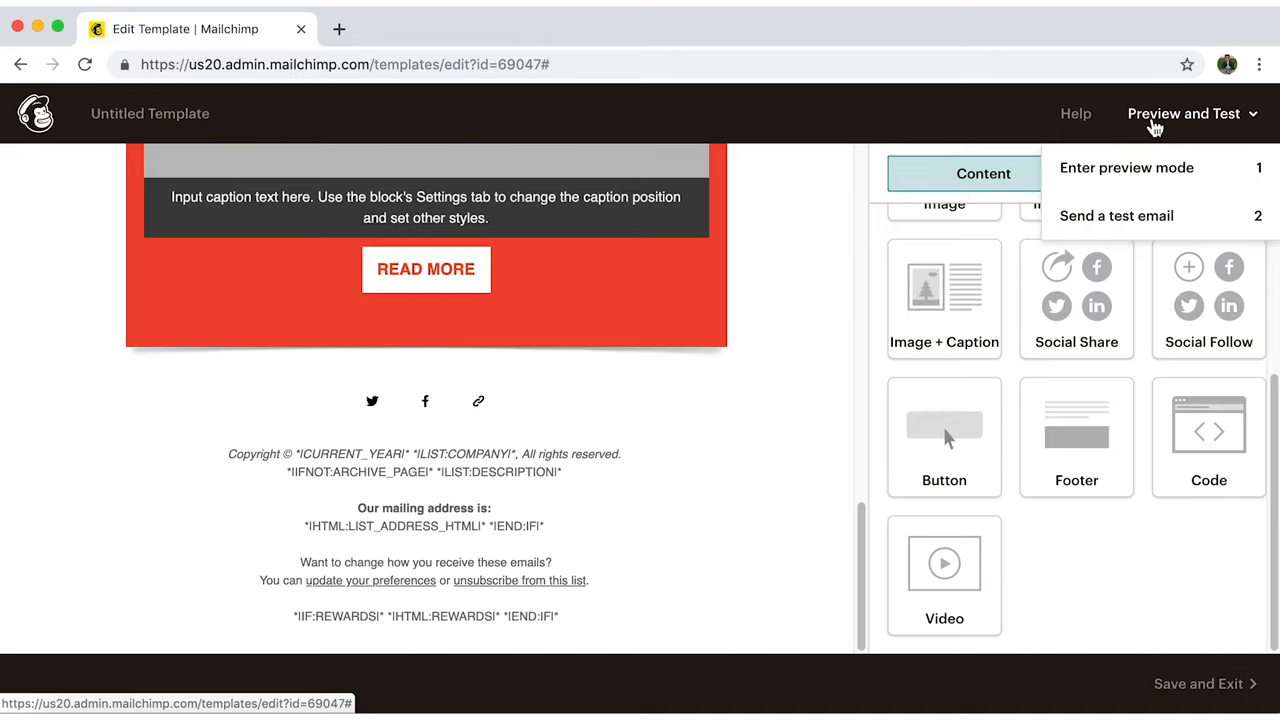
pyautogui.moveTo(1126, 167)
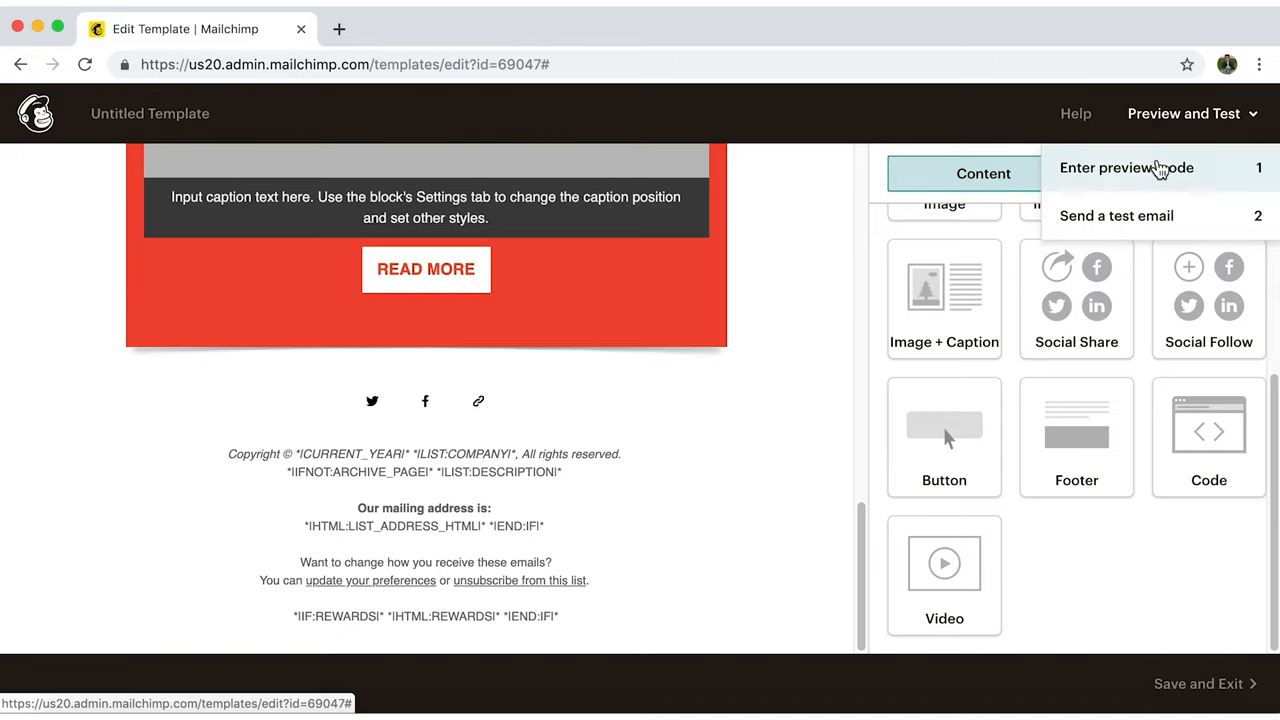
pyautogui.click(1126, 167)
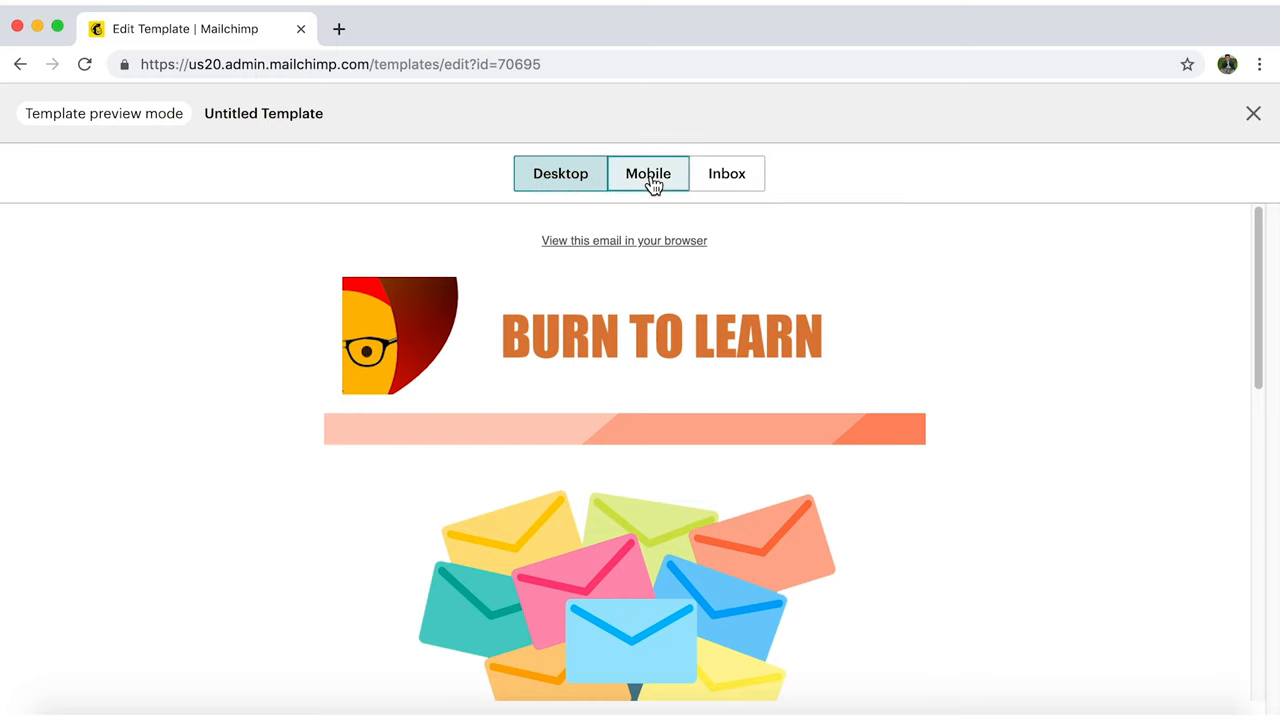
pyautogui.click(647, 173)
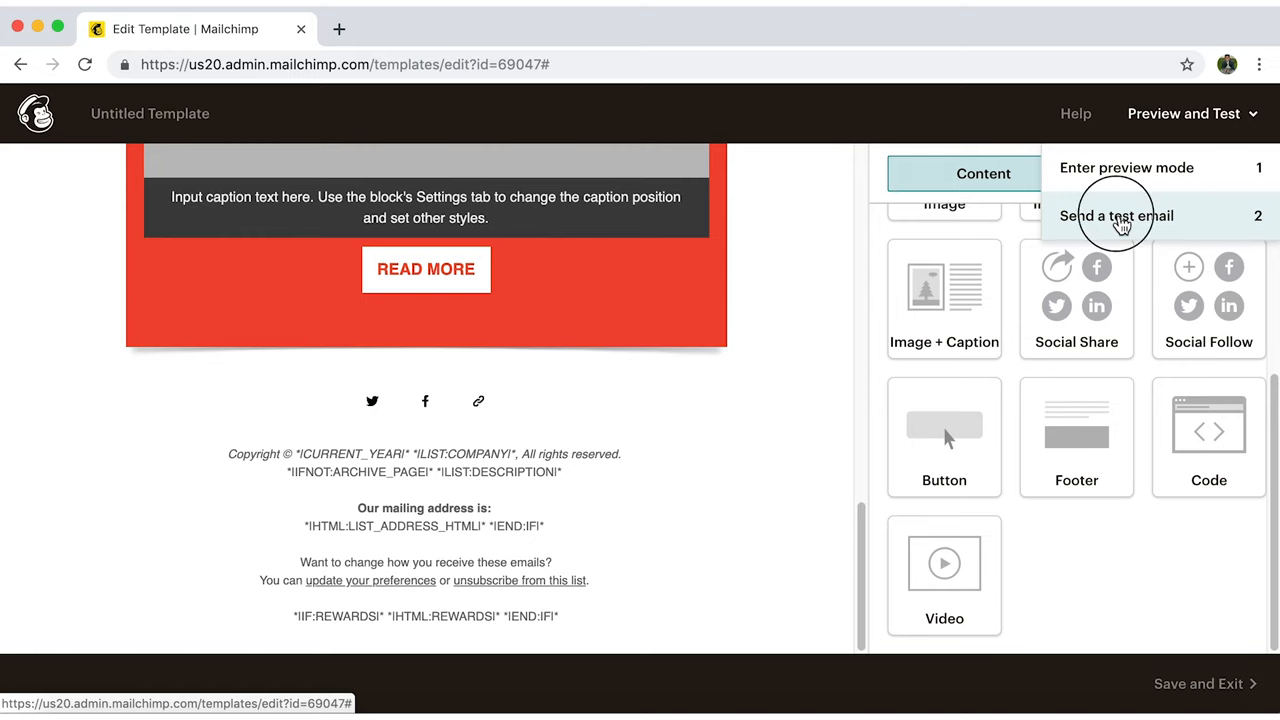
# Send a test email of the template to the jeho@ Gmail address
pyautogui.click(1116, 215)
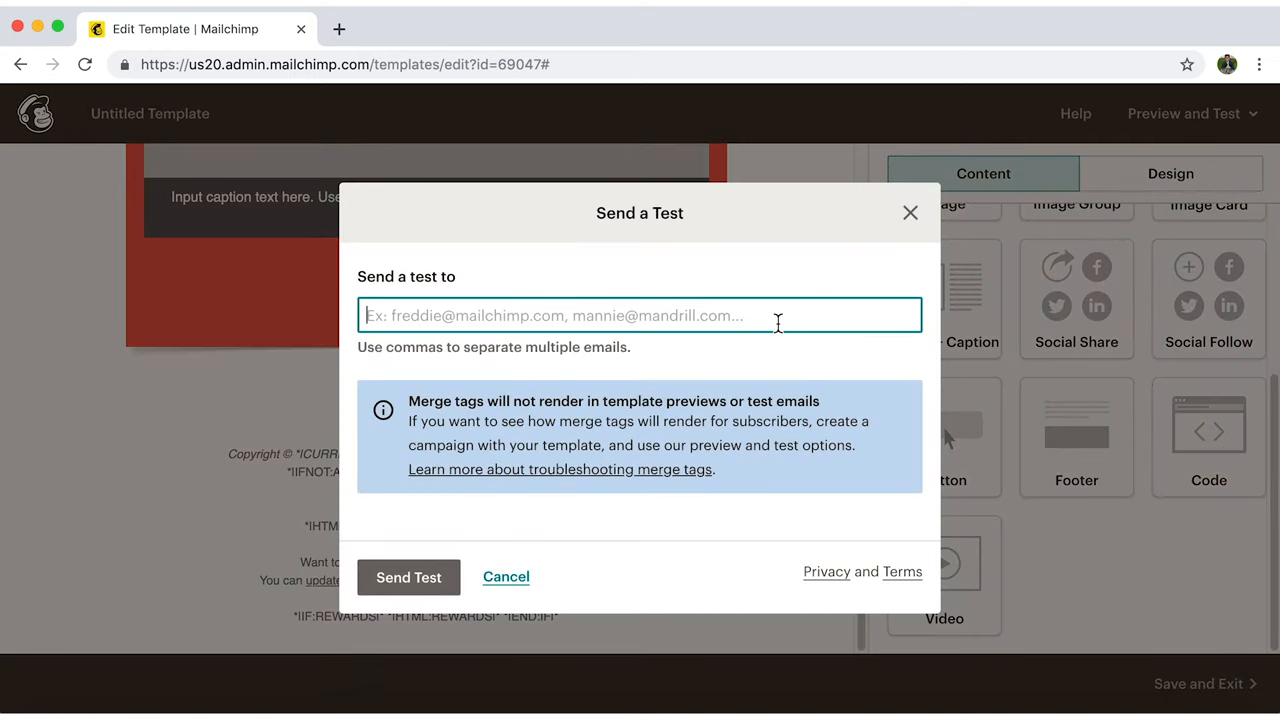
pyautogui.write('jeho@')
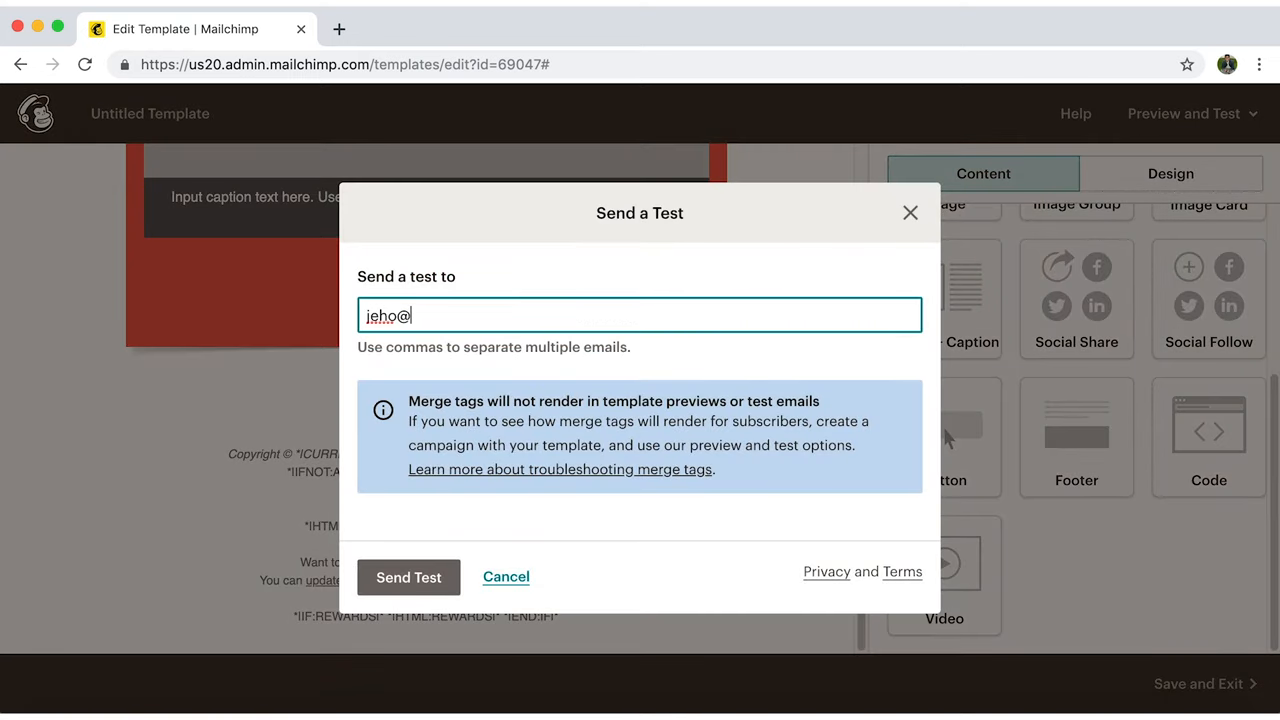
pyautogui.click(408, 577)
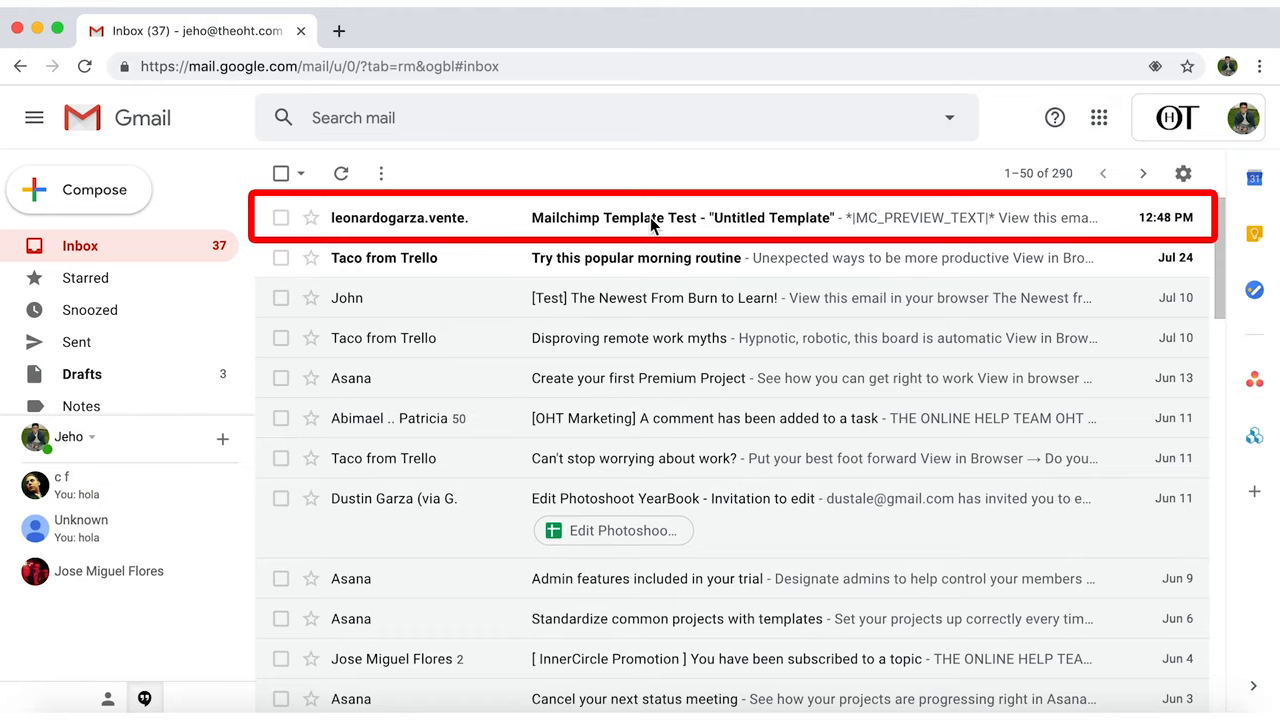
# Open the Mailchimp Template Test email in Gmail and scroll through the received template
pyautogui.click(650, 217)
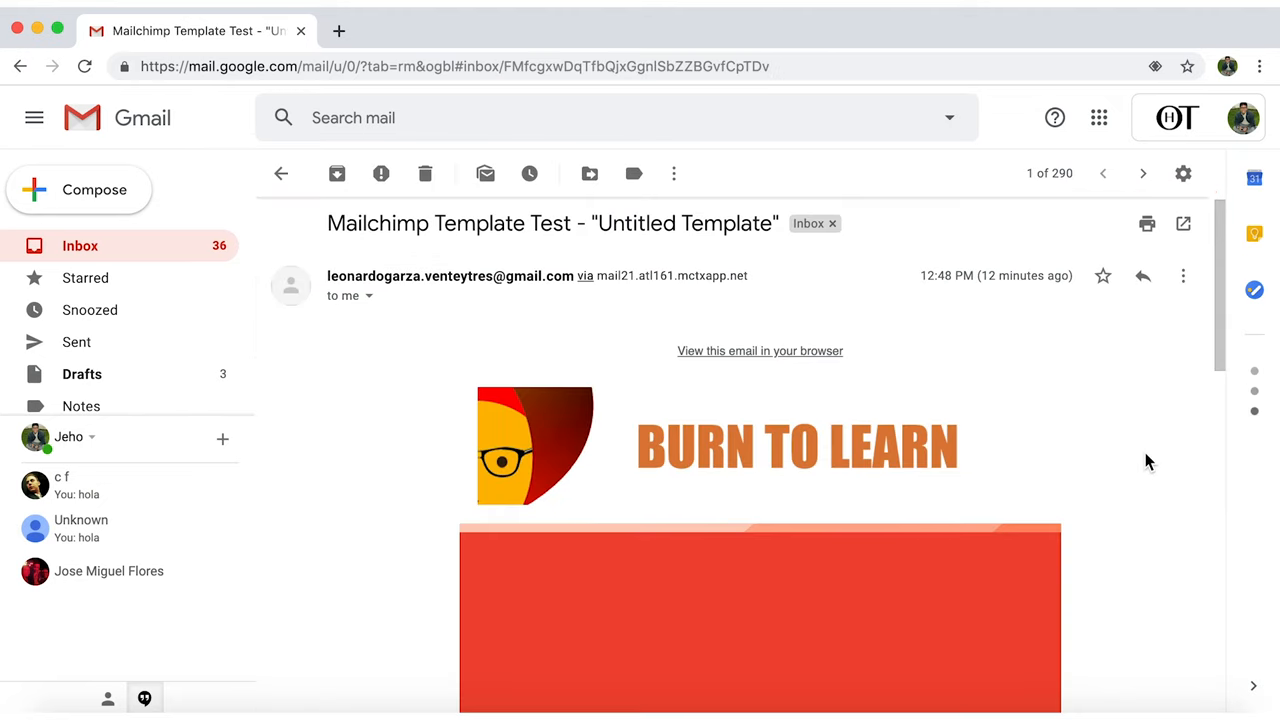
pyautogui.scroll(-3)
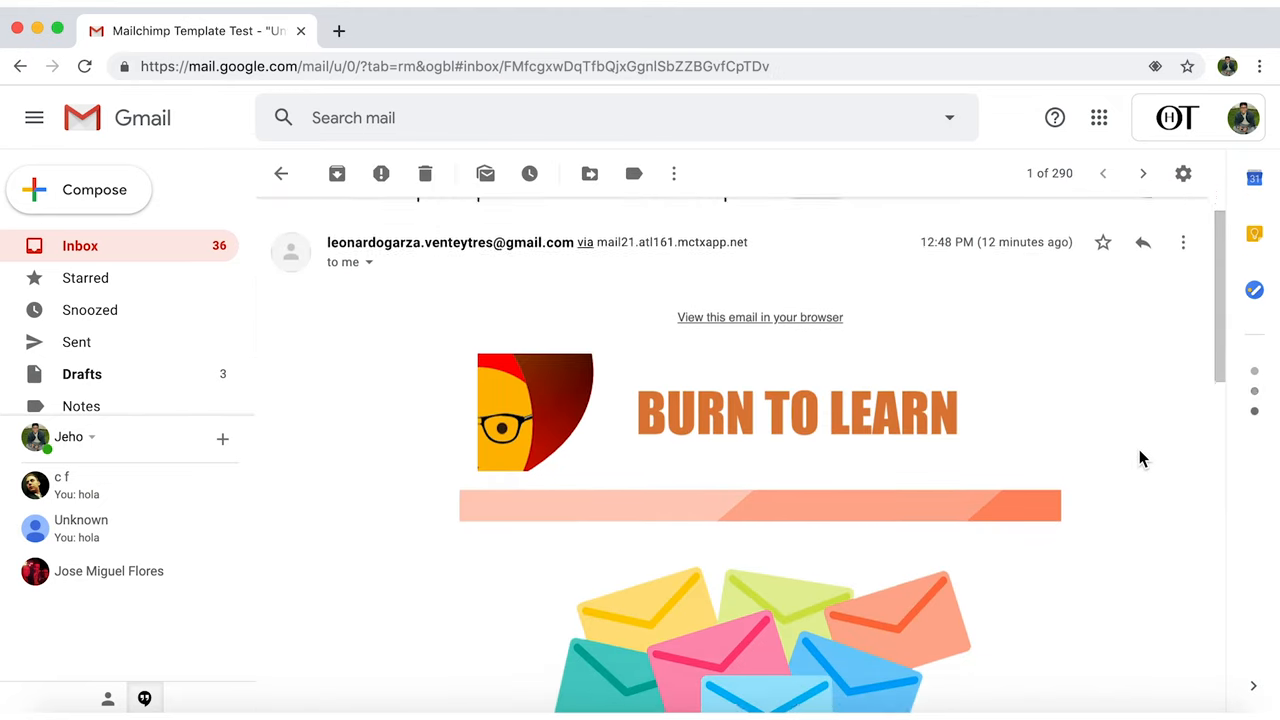
pyautogui.scroll(-3)
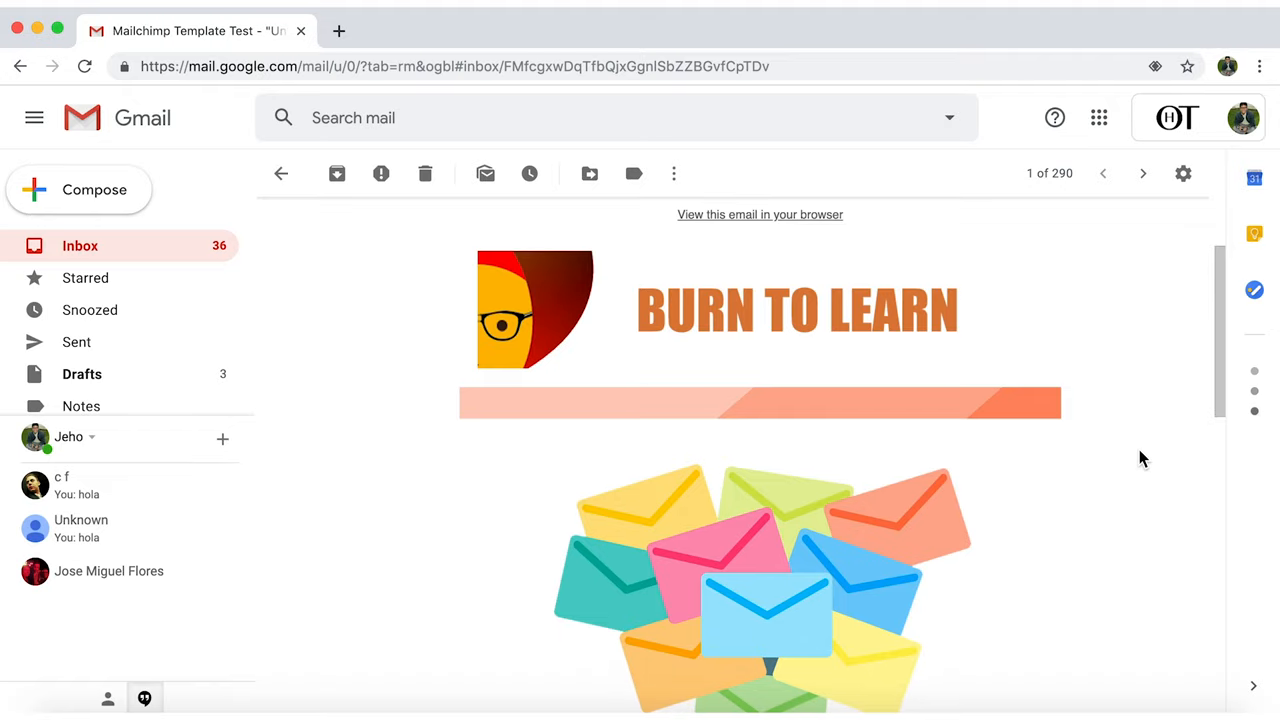
pyautogui.scroll(-3)
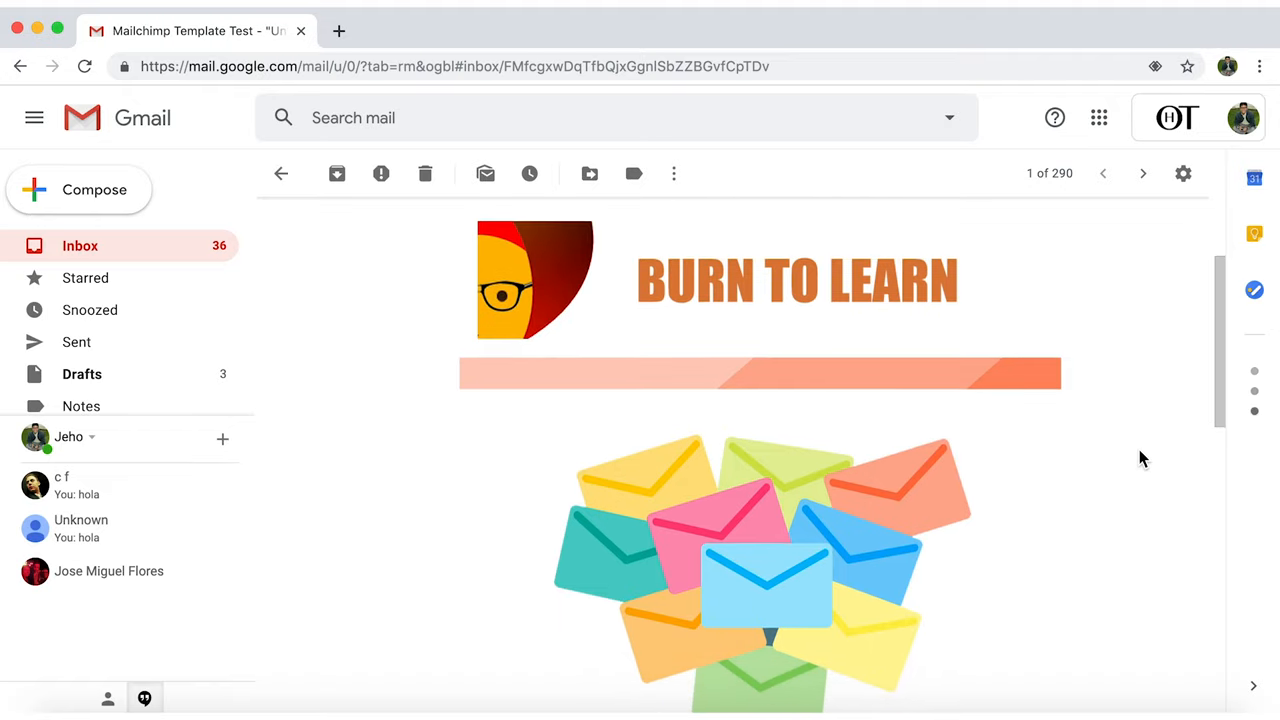
pyautogui.scroll(-3)
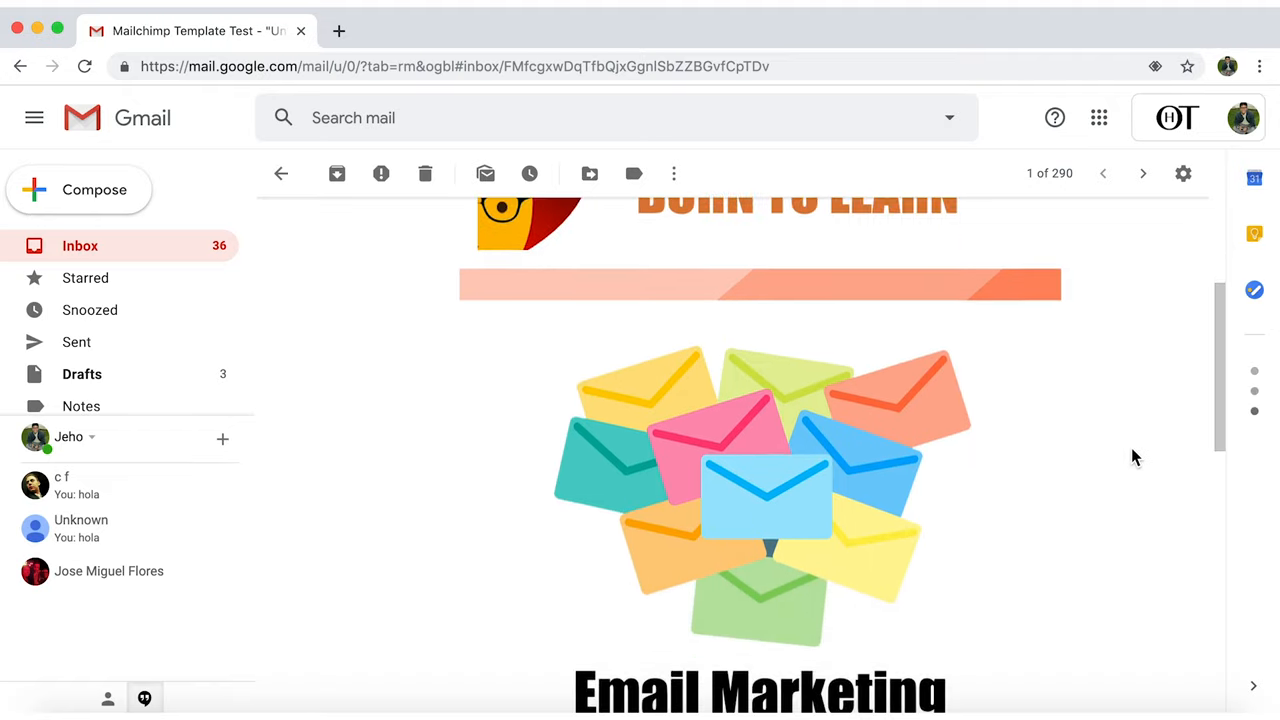
pyautogui.scroll(-3)
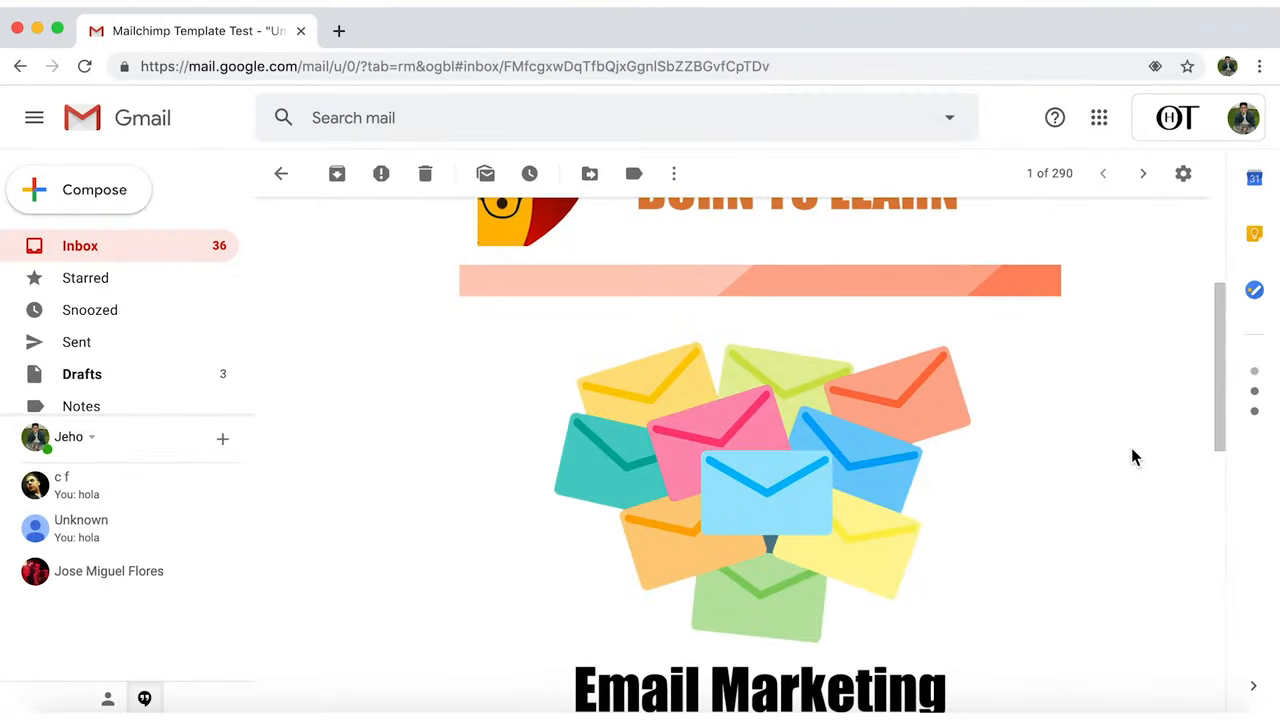